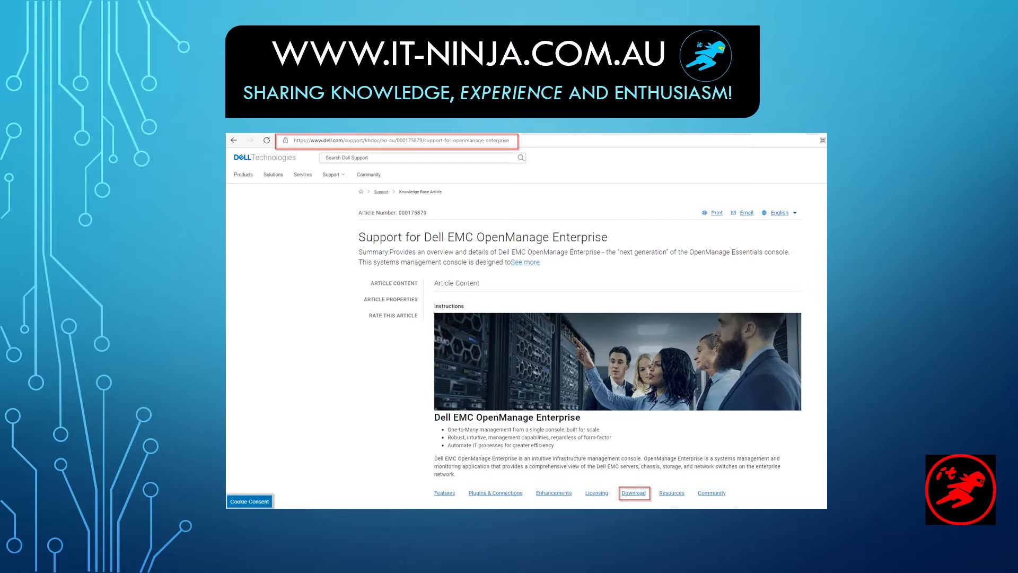
# Advance past the Dell support download slide to the OpenManage Enterprise login screen.
pyautogui.click(635, 492)
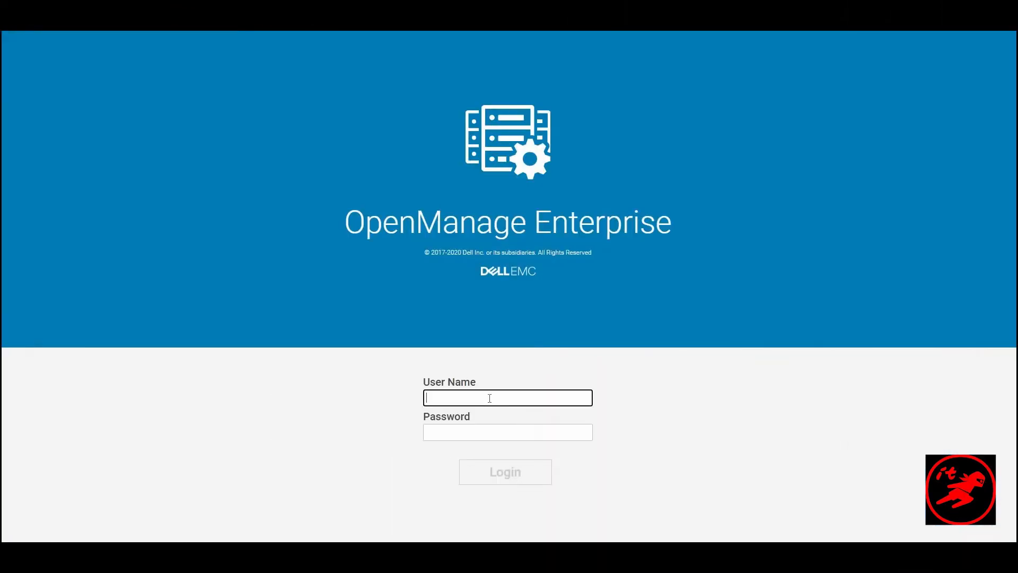
# Sign in to the console as admin and land on the dashboard.
pyautogui.write('admin')
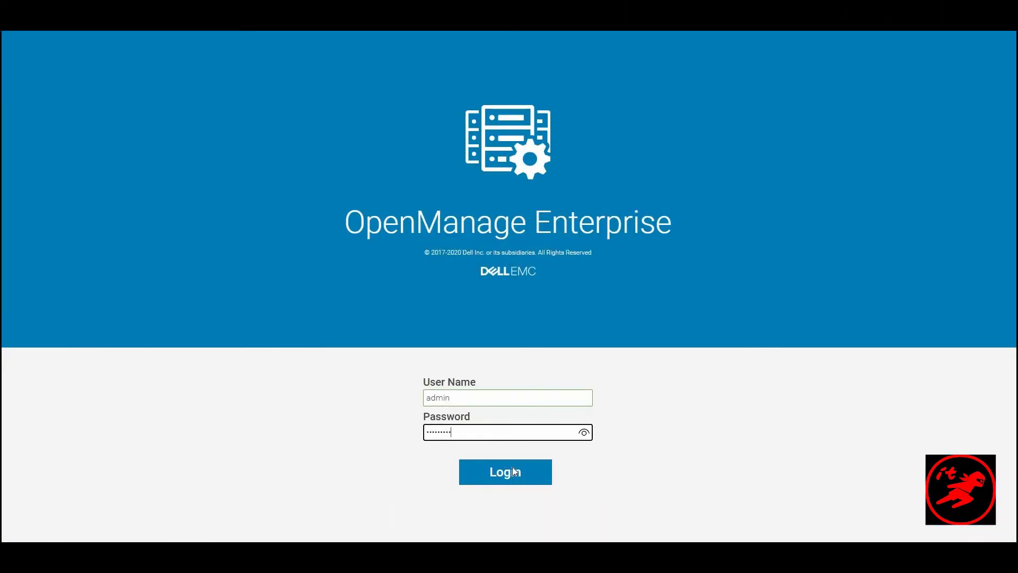
pyautogui.click(505, 472)
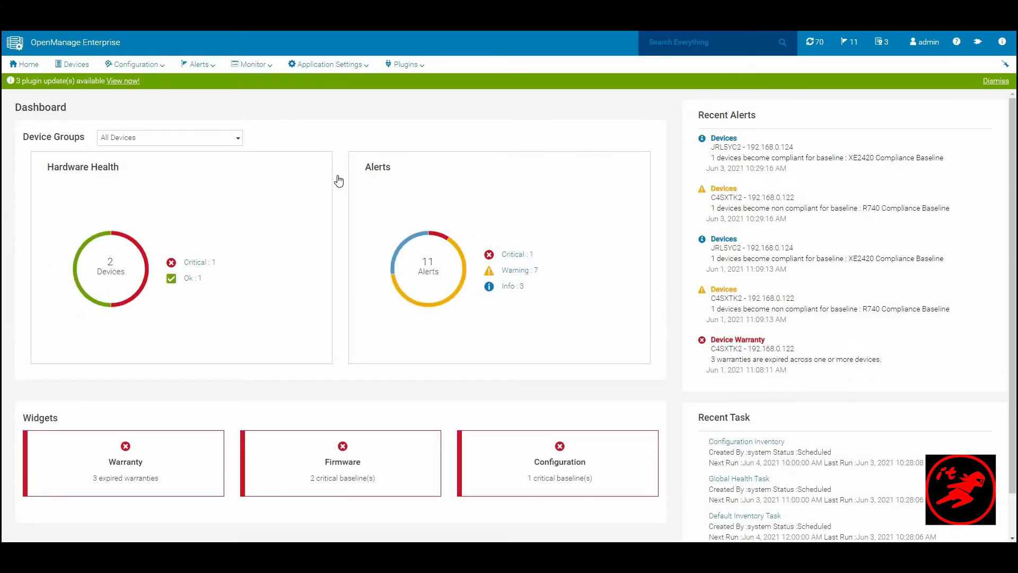
# Recheck for updates on Console and Plugins, showing 4 updates available at 3.6.0.41.
pyautogui.click(328, 64)
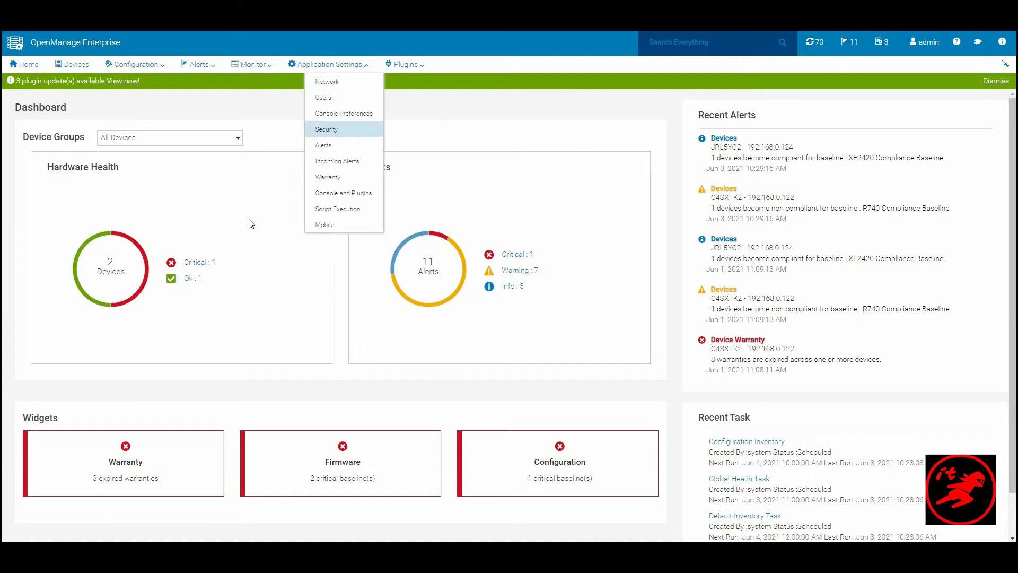
pyautogui.click(343, 193)
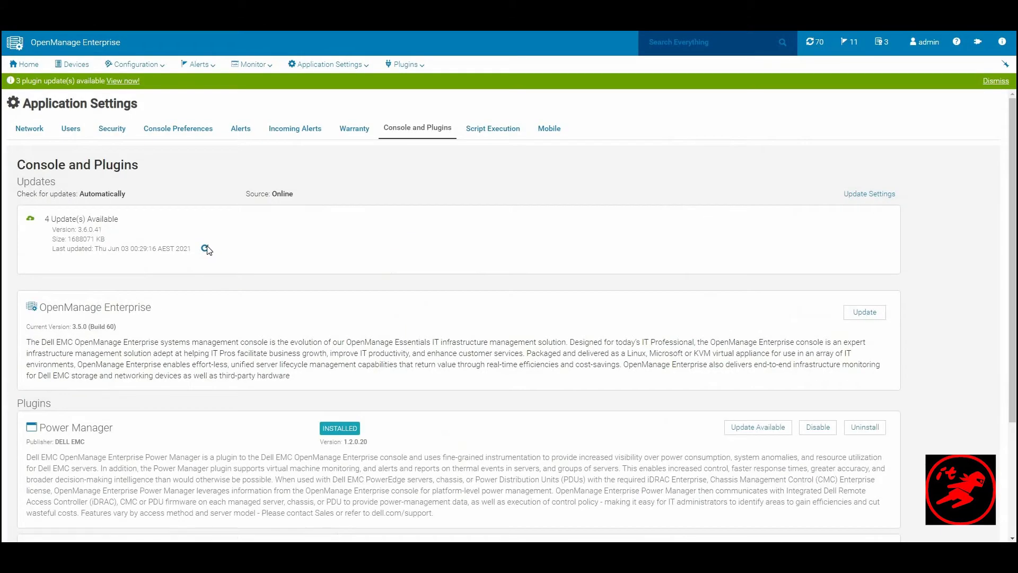
pyautogui.moveTo(693, 208)
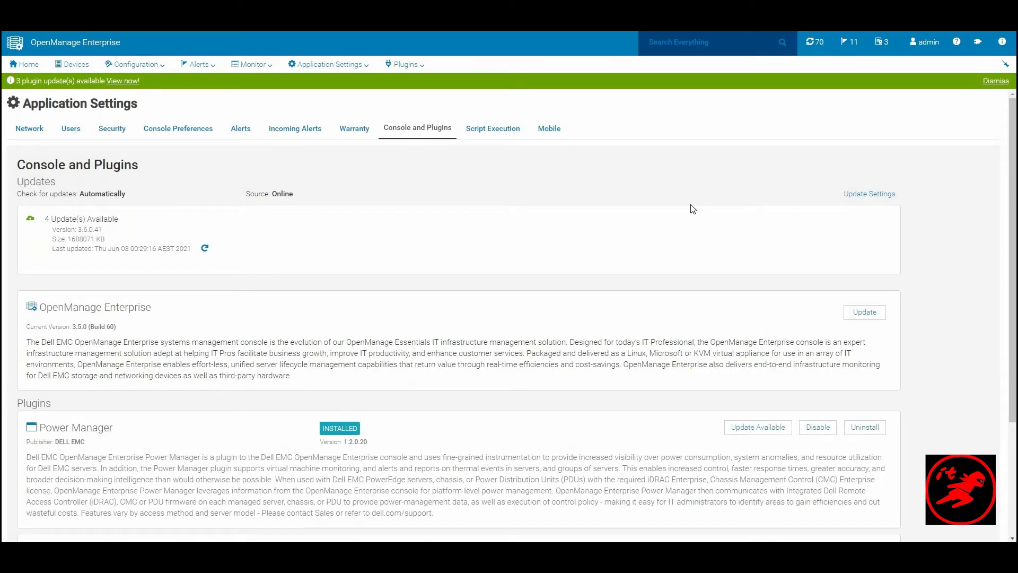
pyautogui.click(204, 248)
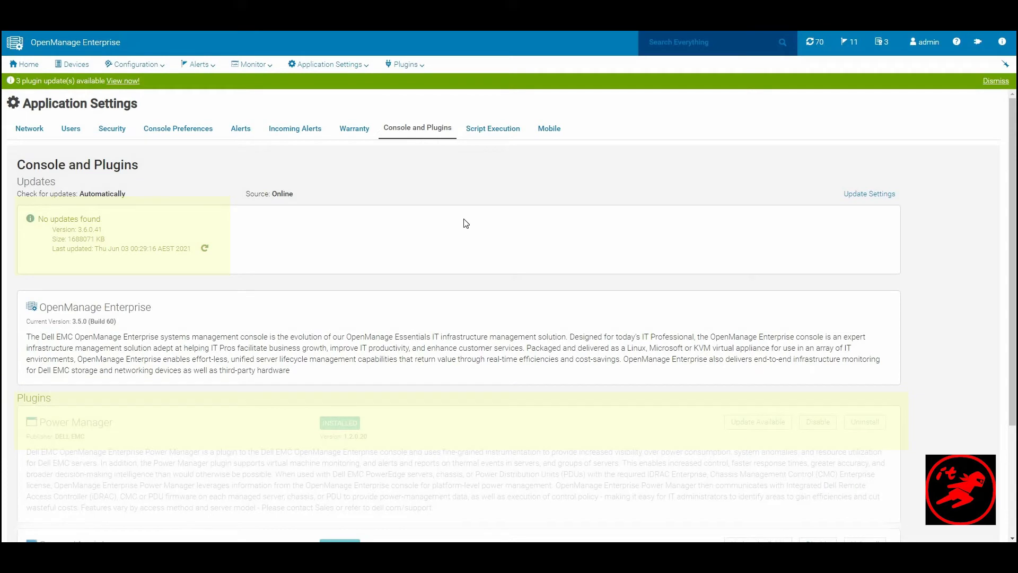
pyautogui.click(204, 248)
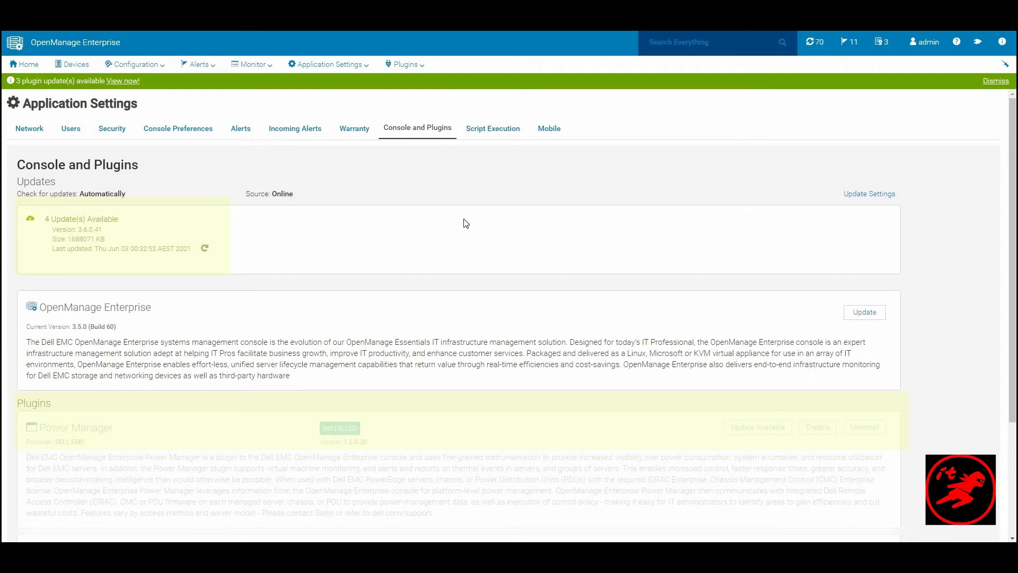
pyautogui.moveTo(207, 249)
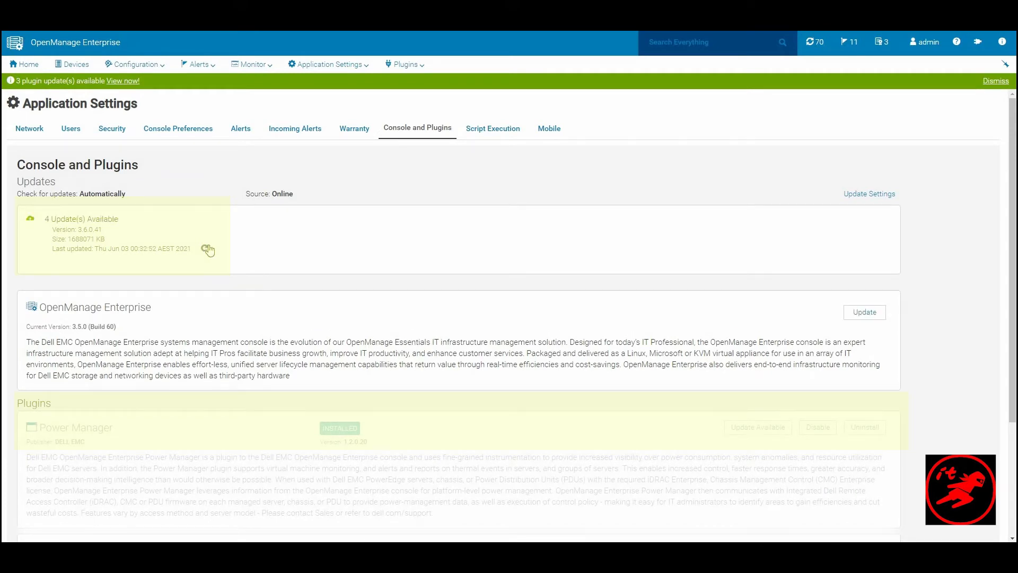
pyautogui.click(206, 248)
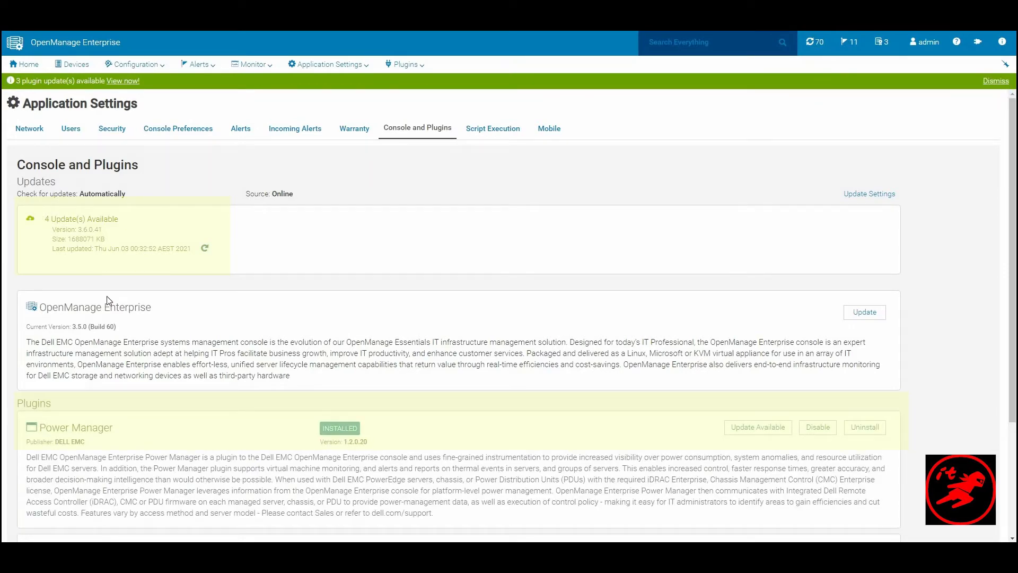
pyautogui.scroll(-3)
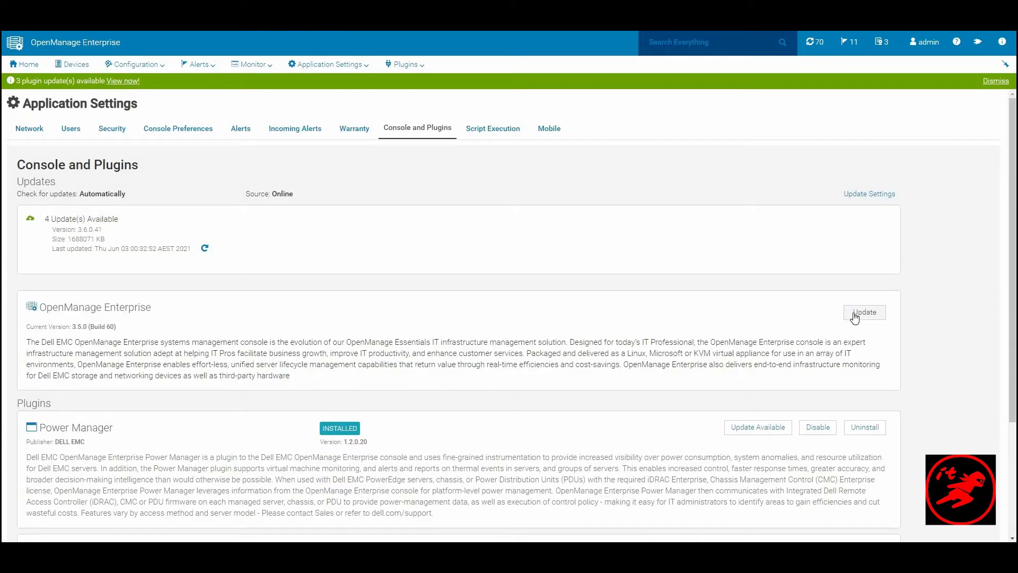
# Download and apply the OpenManage Enterprise 3.6.0.41 console update.
pyautogui.click(865, 312)
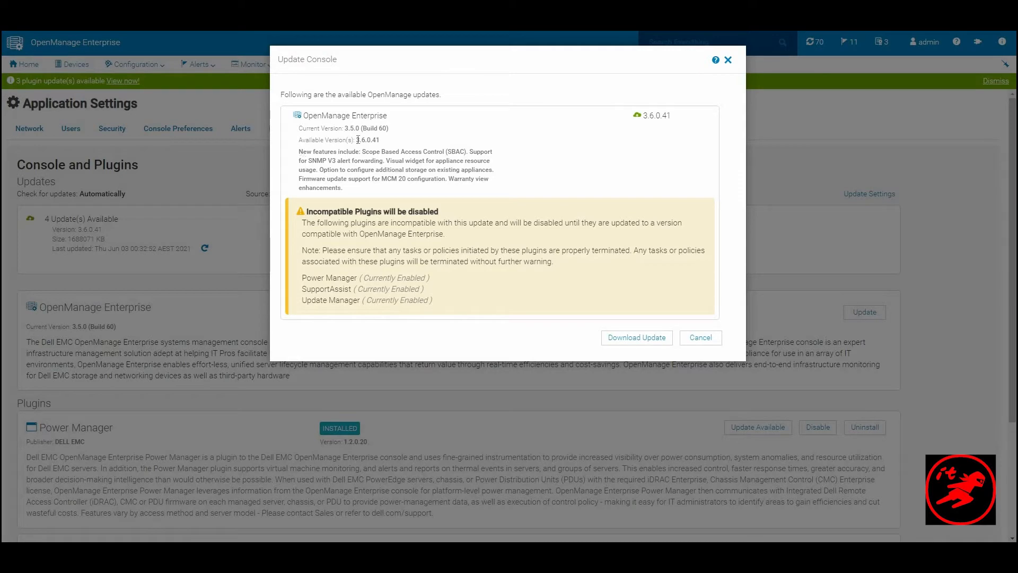
pyautogui.moveTo(608, 337)
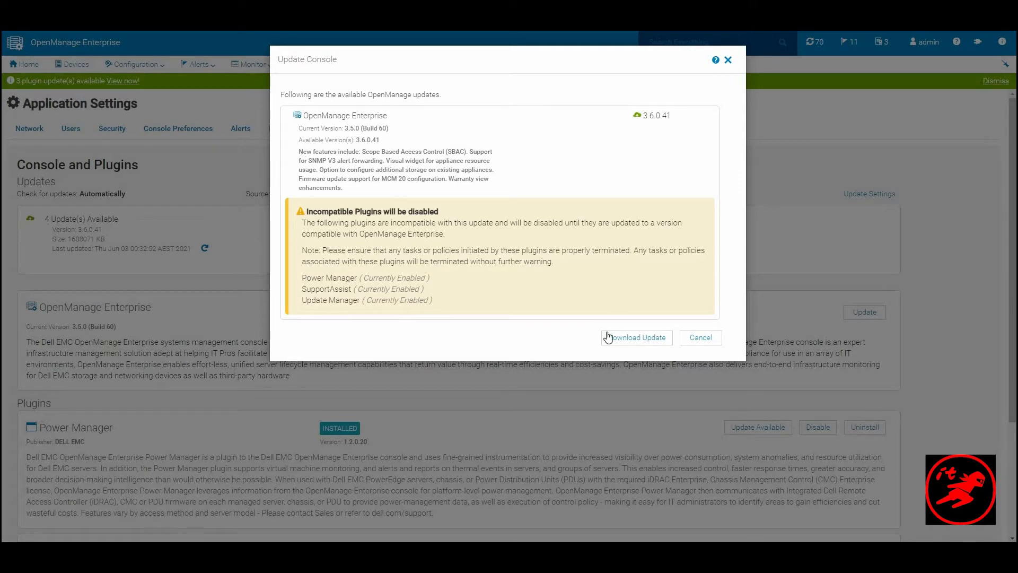
pyautogui.click(637, 337)
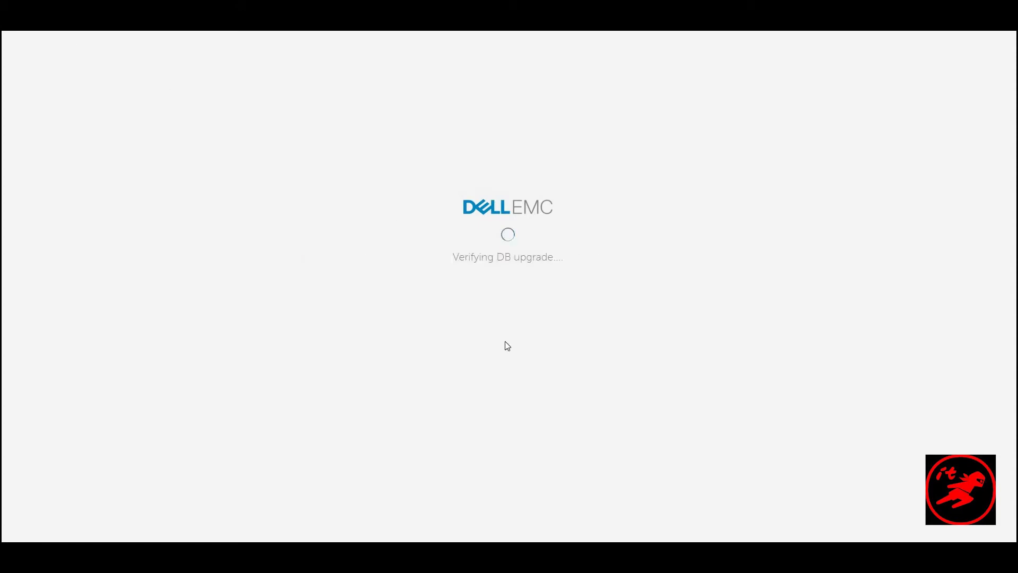
pyautogui.moveTo(546, 286)
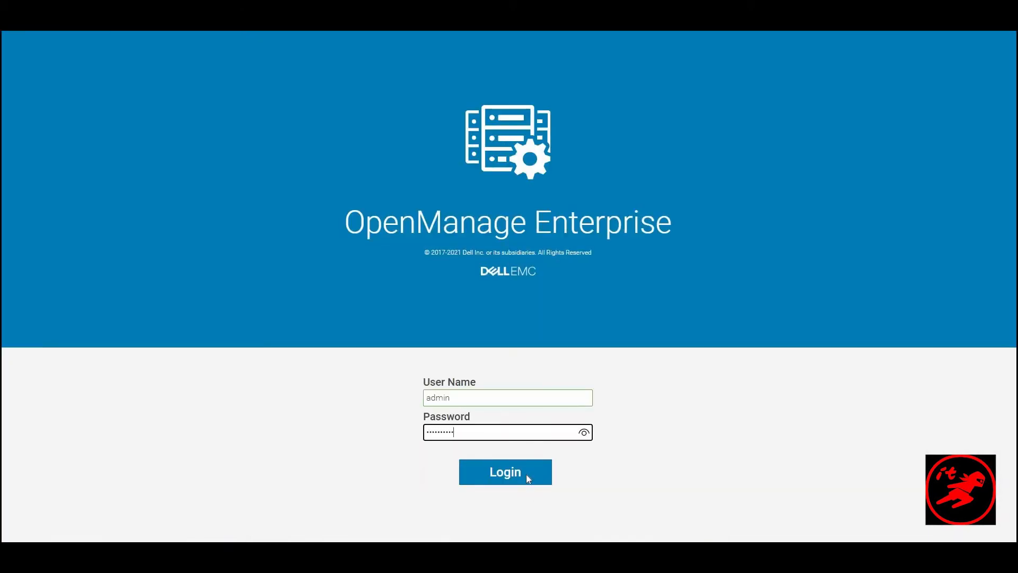
# Sign back in as admin and confirm the console now runs 3.6.0 Build 41.
pyautogui.click(505, 471)
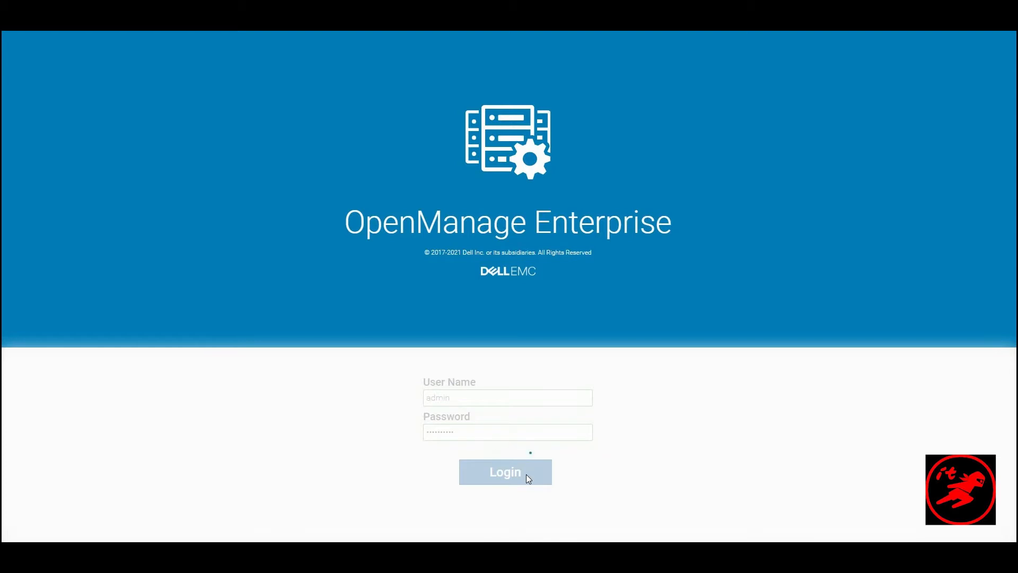
pyautogui.click(506, 471)
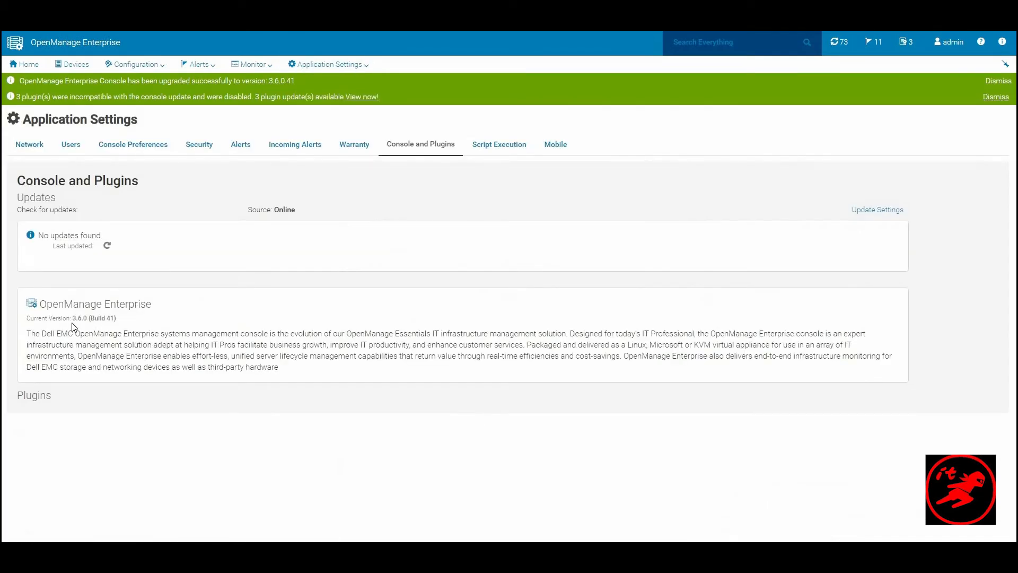
# Download the Update Manager 1.1.0.236 plugin update.
pyautogui.scroll(-3)
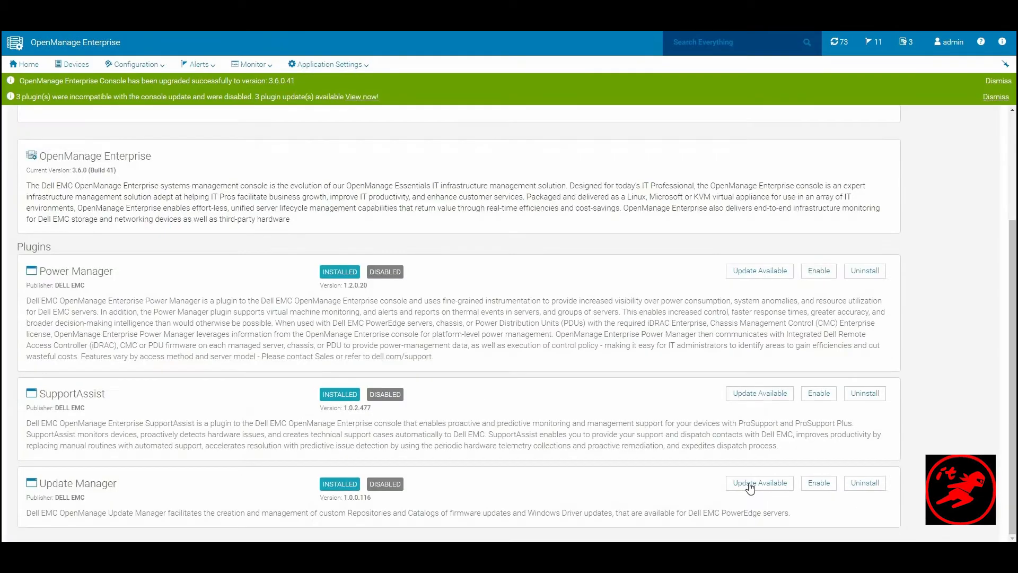
pyautogui.click(759, 482)
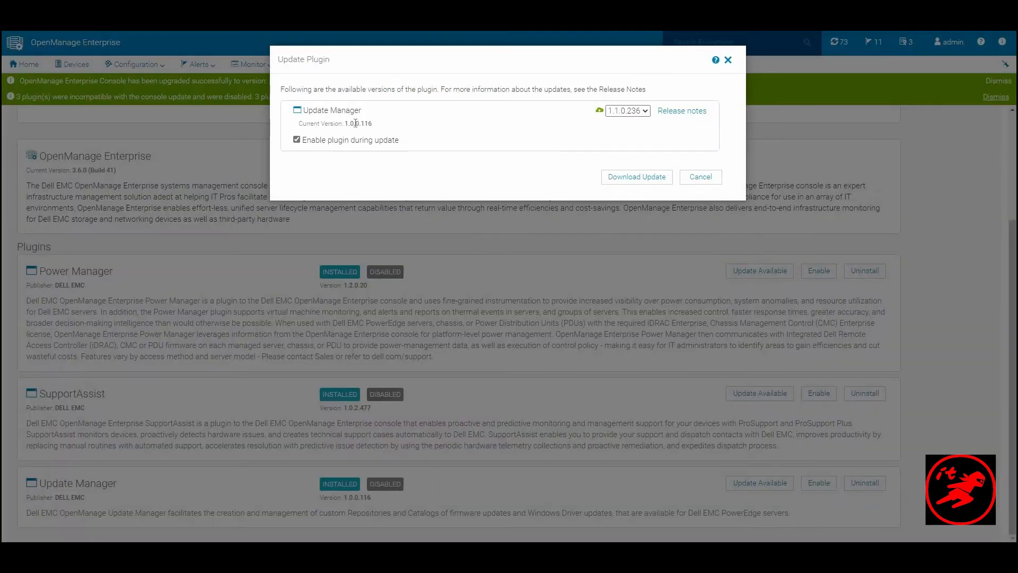
pyautogui.click(627, 111)
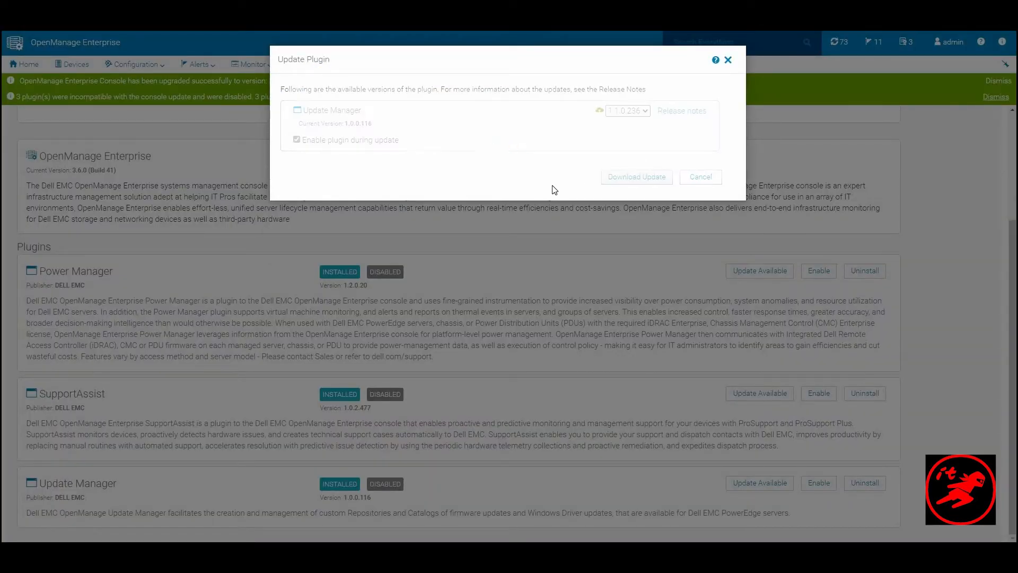
pyautogui.click(636, 177)
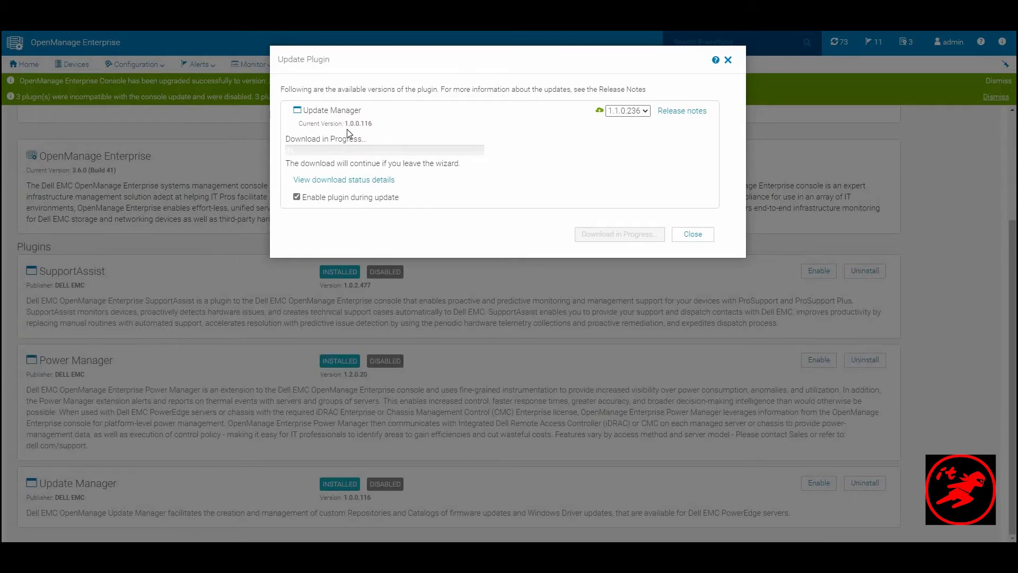
pyautogui.moveTo(382, 126)
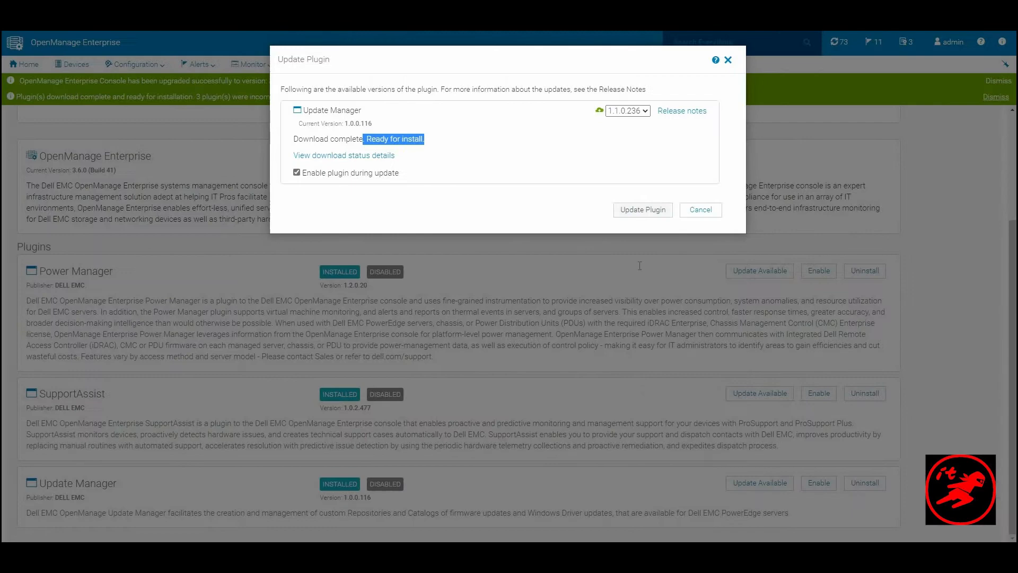
# Install the Update Manager update, agreeing to the snapshot warning and confirming.
pyautogui.click(642, 209)
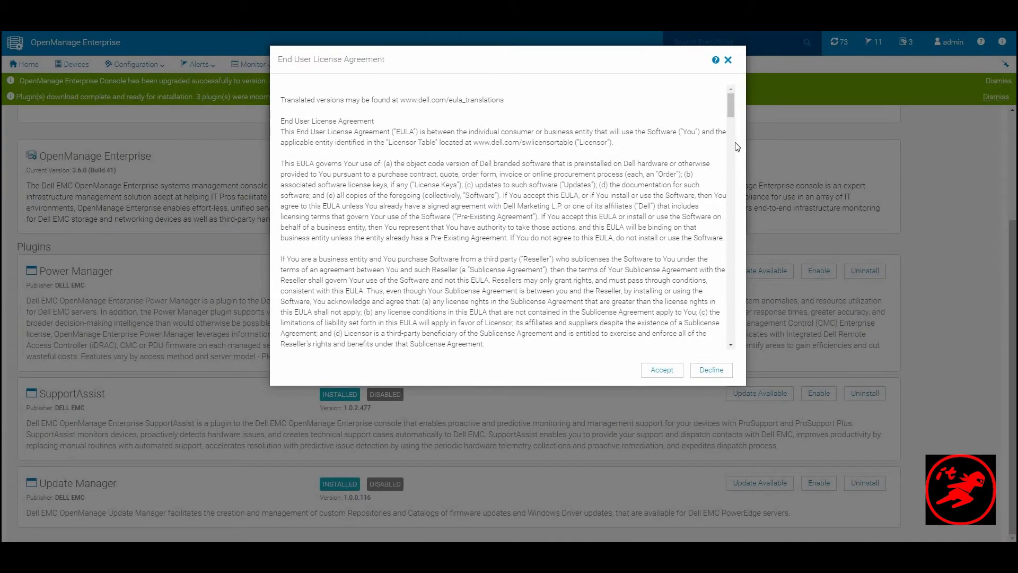
pyautogui.scroll(-3)
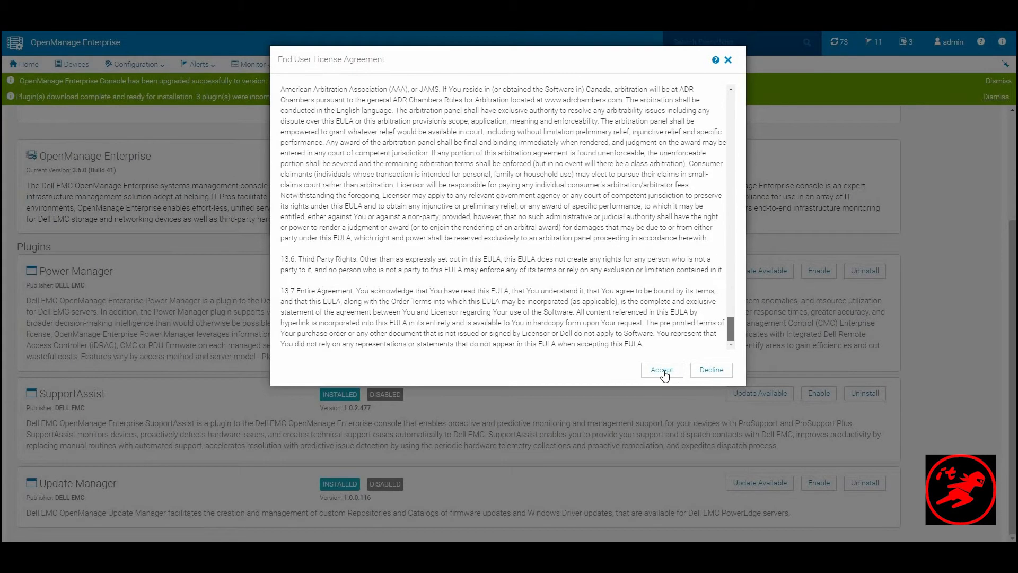
pyautogui.click(662, 369)
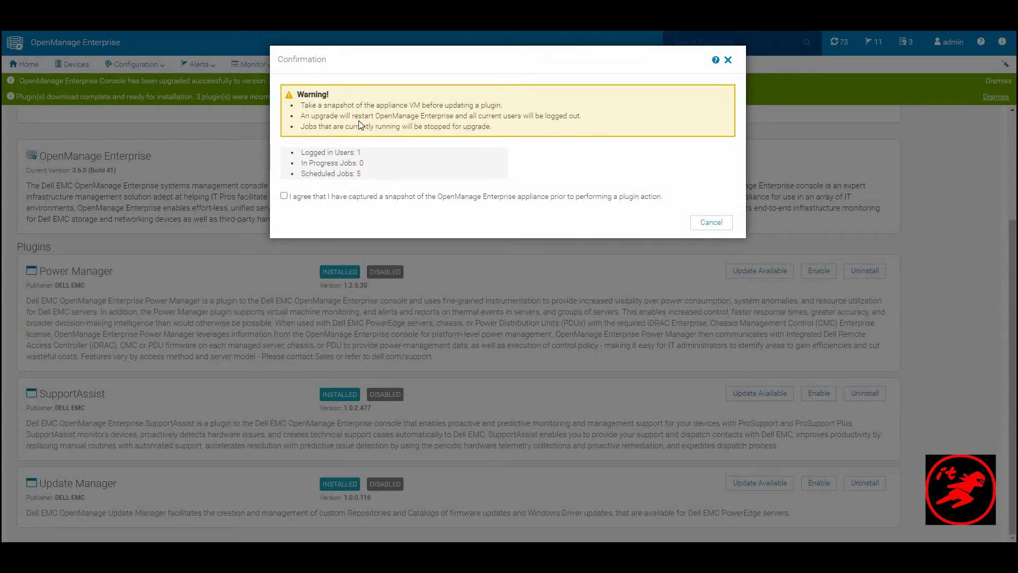
pyautogui.moveTo(330, 116); pyautogui.dragTo(491, 126)
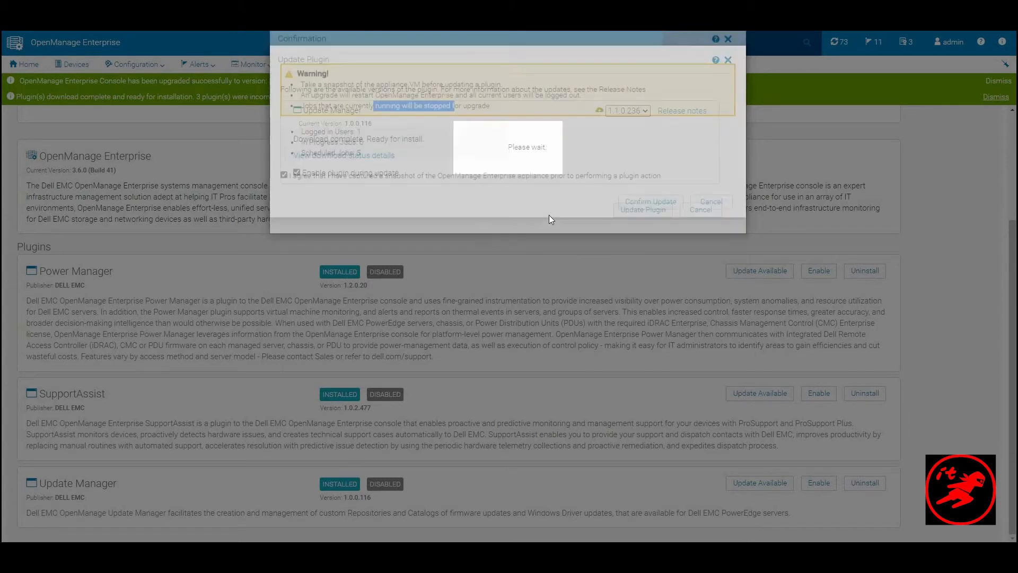
pyautogui.click(651, 202)
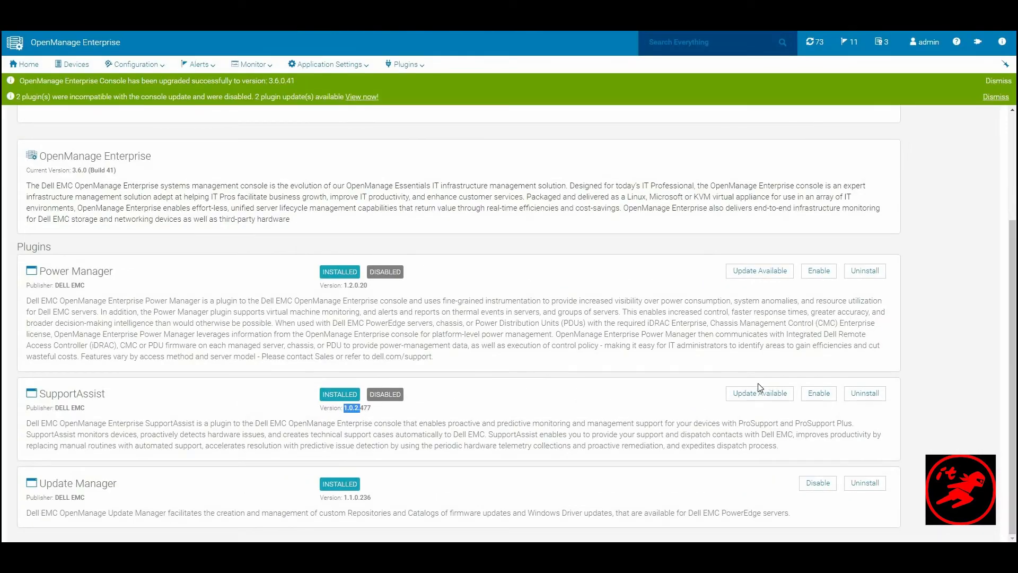
# Download the SupportAssist 1.1.0.494 update from current version 1.0.2.477.
pyautogui.click(759, 393)
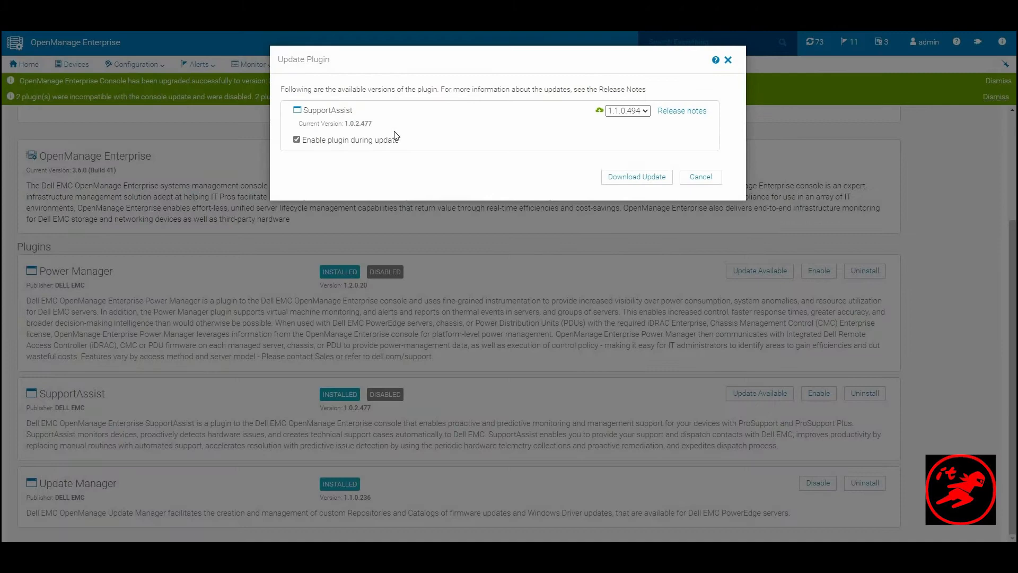
pyautogui.doubleClick(356, 123)
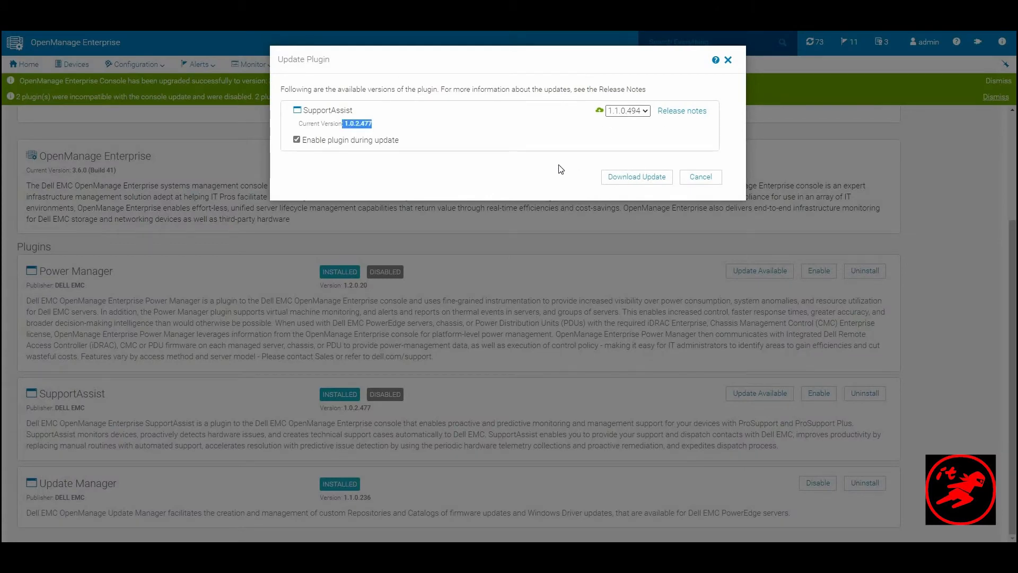
pyautogui.click(636, 177)
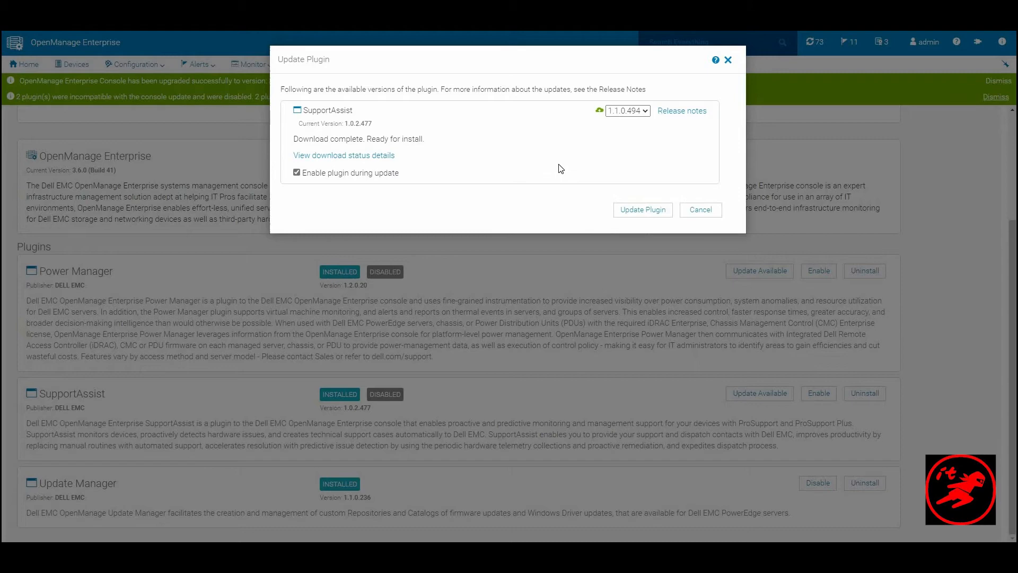
# Install the SupportAssist update, accepting the EULA and telemetry notice, and confirm.
pyautogui.click(643, 209)
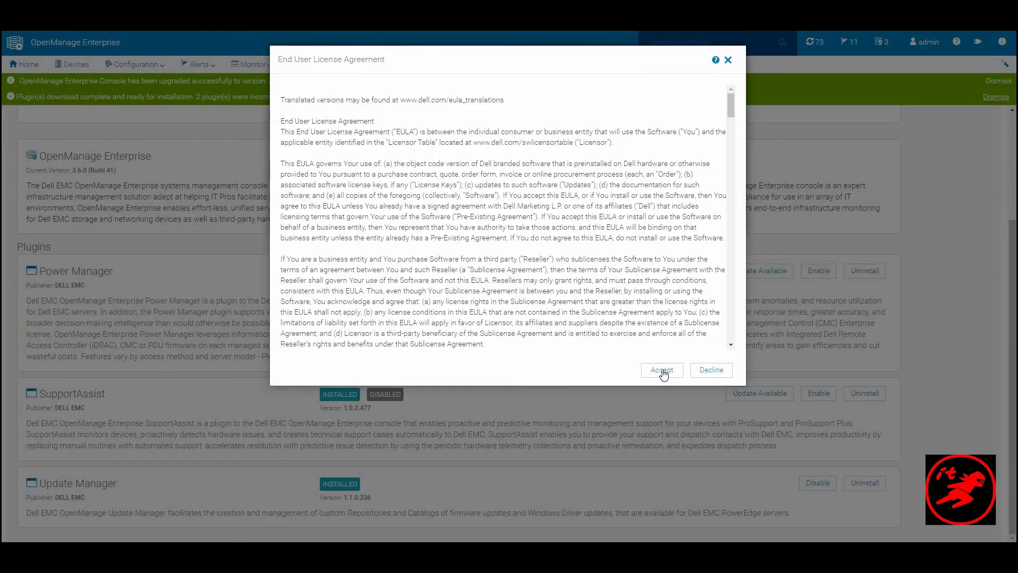
pyautogui.click(661, 370)
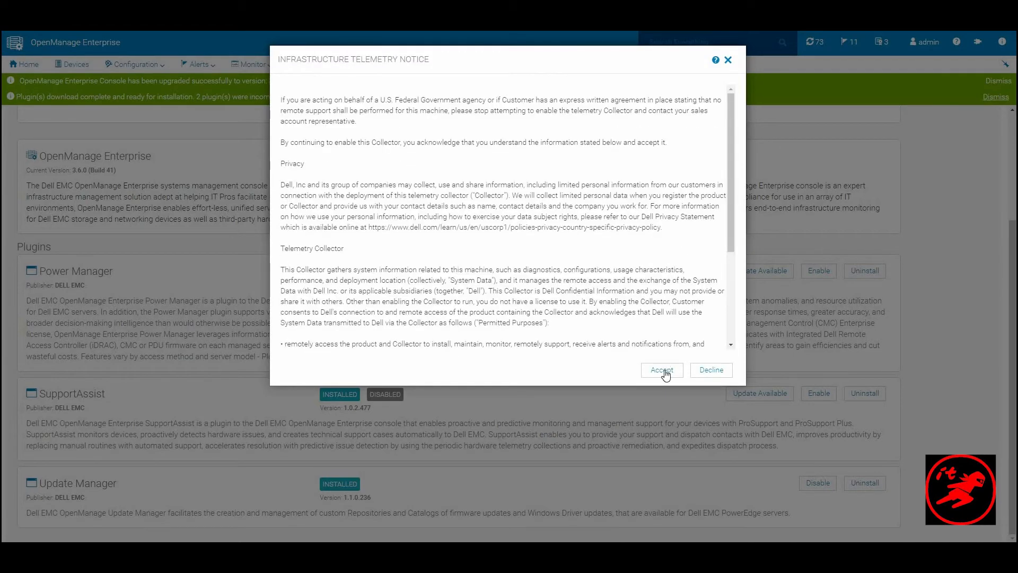
pyautogui.click(661, 370)
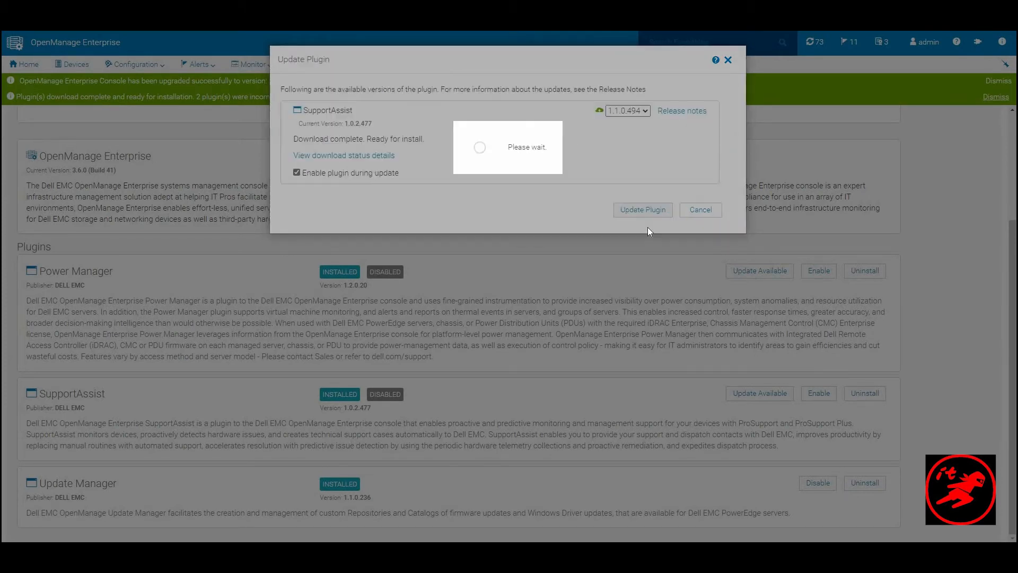
pyautogui.click(643, 210)
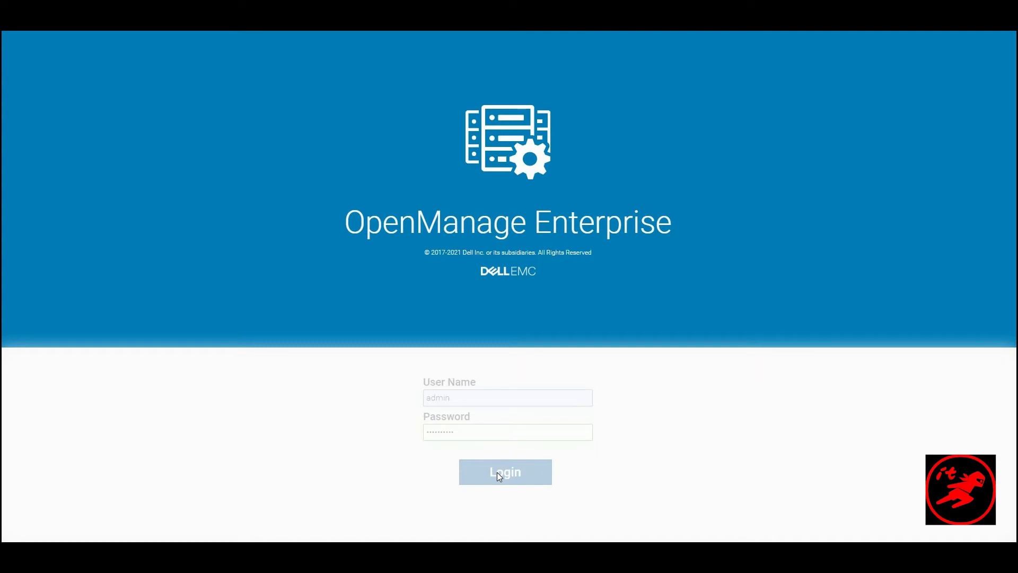
# Log back in as admin and bring up the Power Manager 2.0.0.387 update options.
pyautogui.click(505, 471)
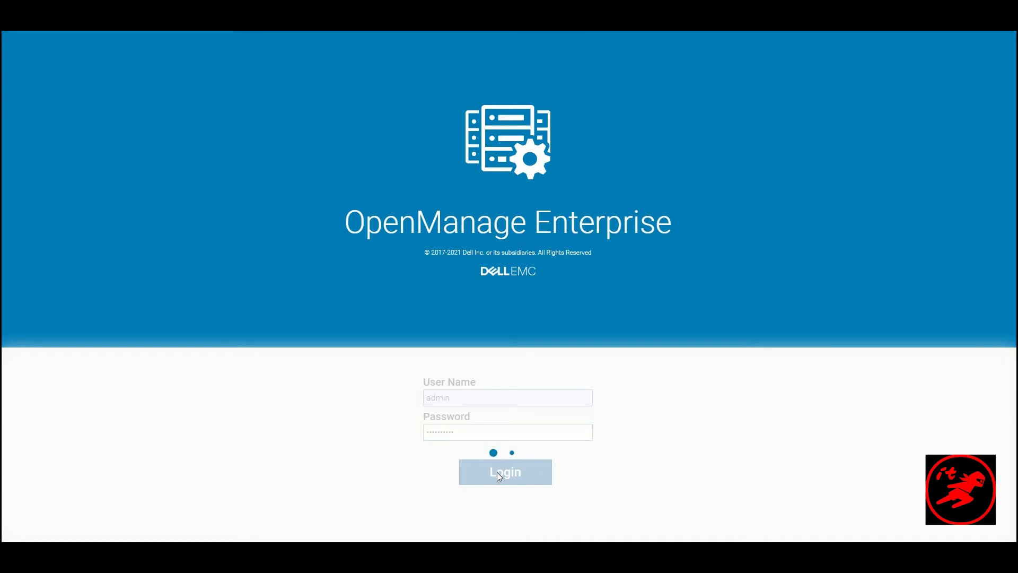
pyautogui.click(506, 472)
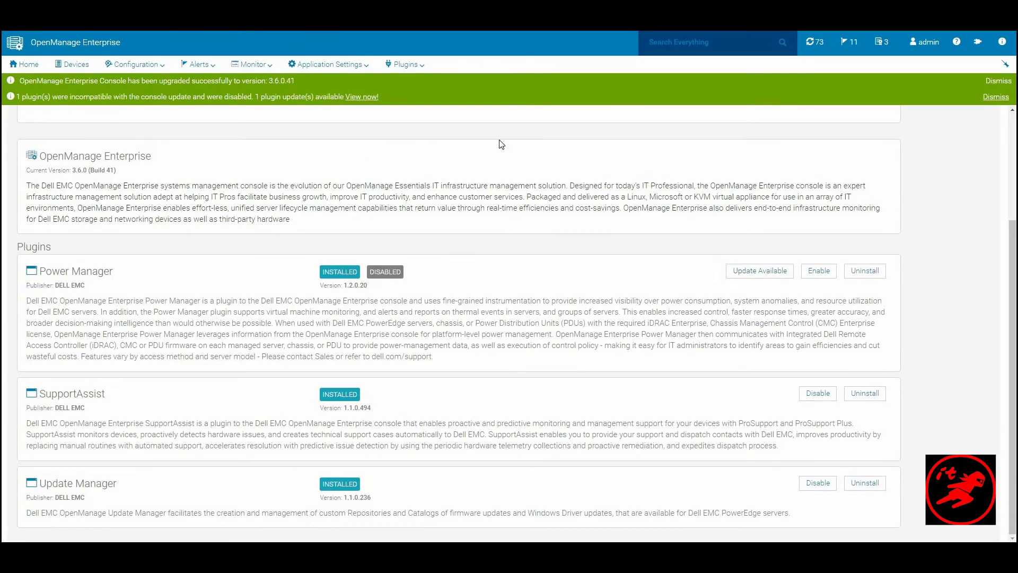
pyautogui.click(759, 271)
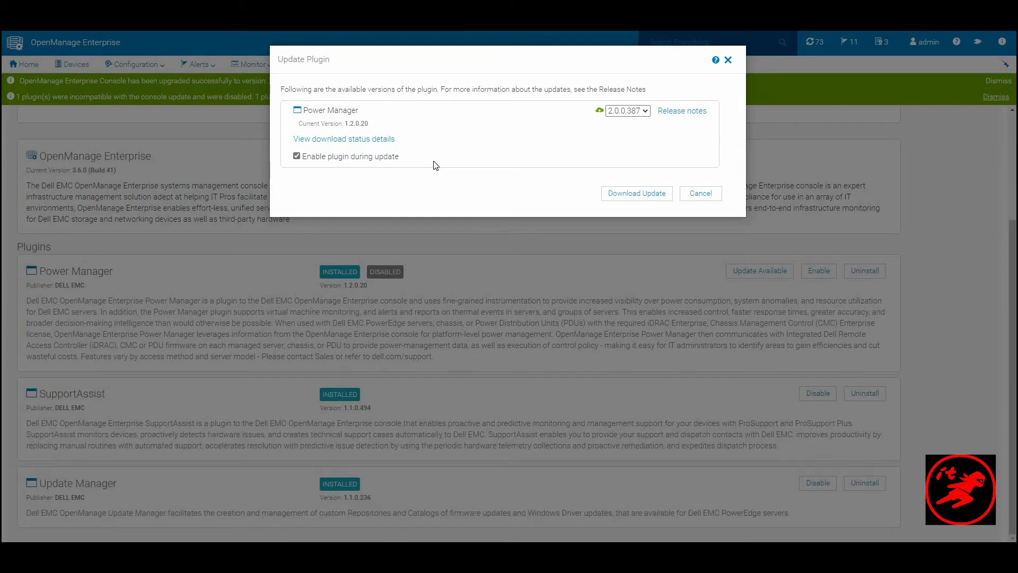
# Install the Power Manager 2.0.0.387 update, accepting its EULA and confirming.
pyautogui.click(636, 193)
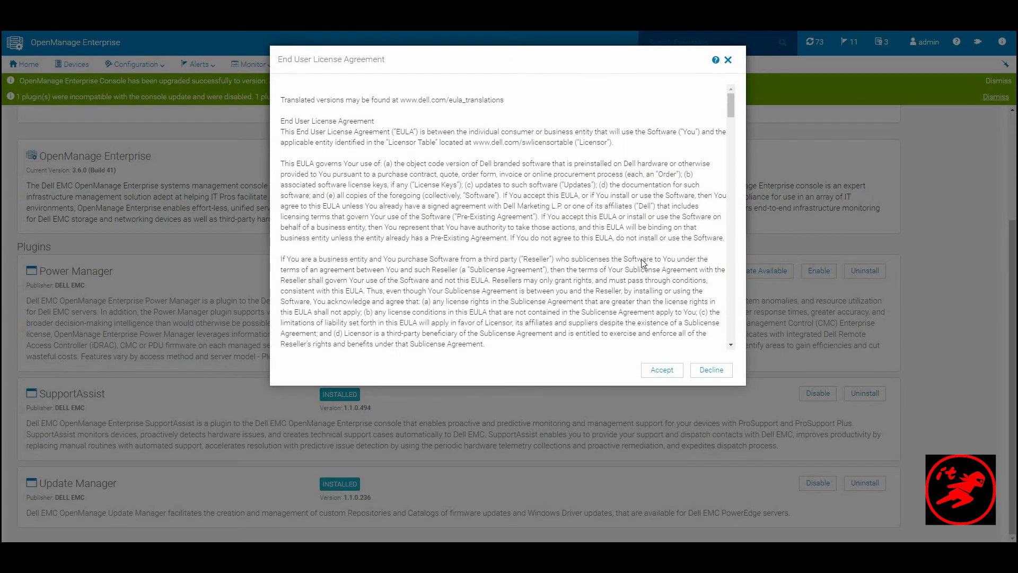
pyautogui.click(662, 369)
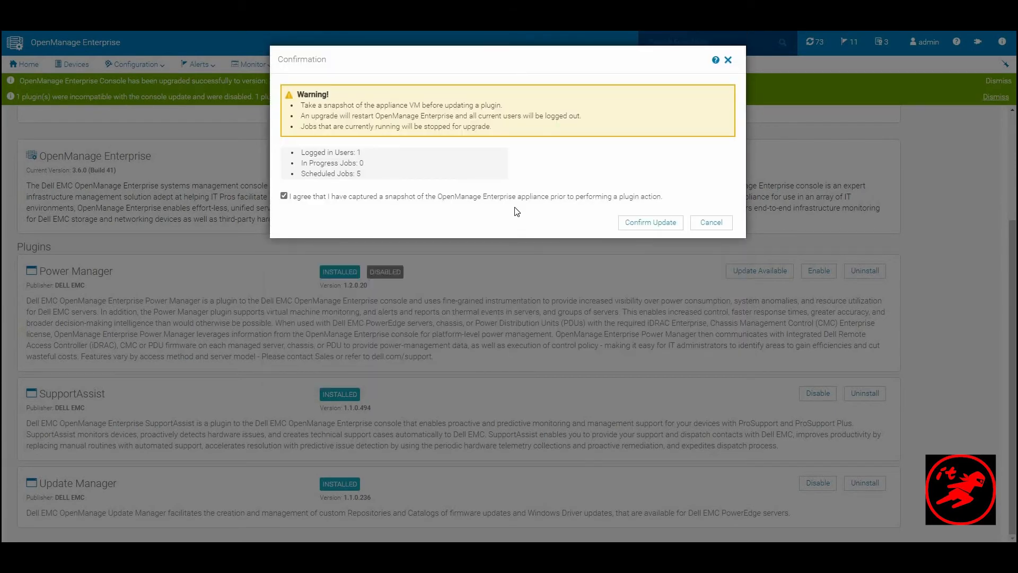
pyautogui.click(650, 222)
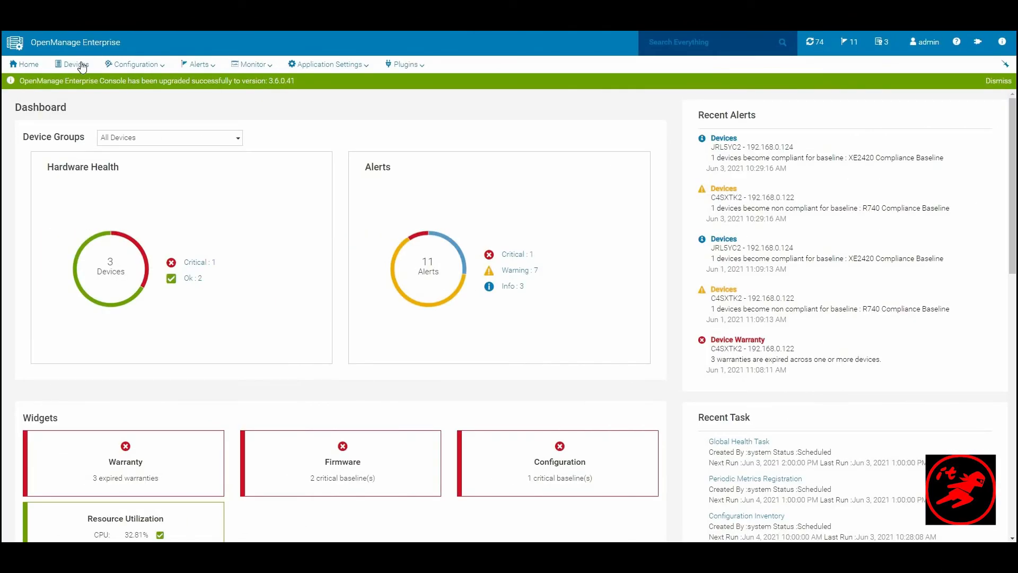
# View the Melbourne-DC static group under Demo-Servers with its one device.
pyautogui.click(72, 64)
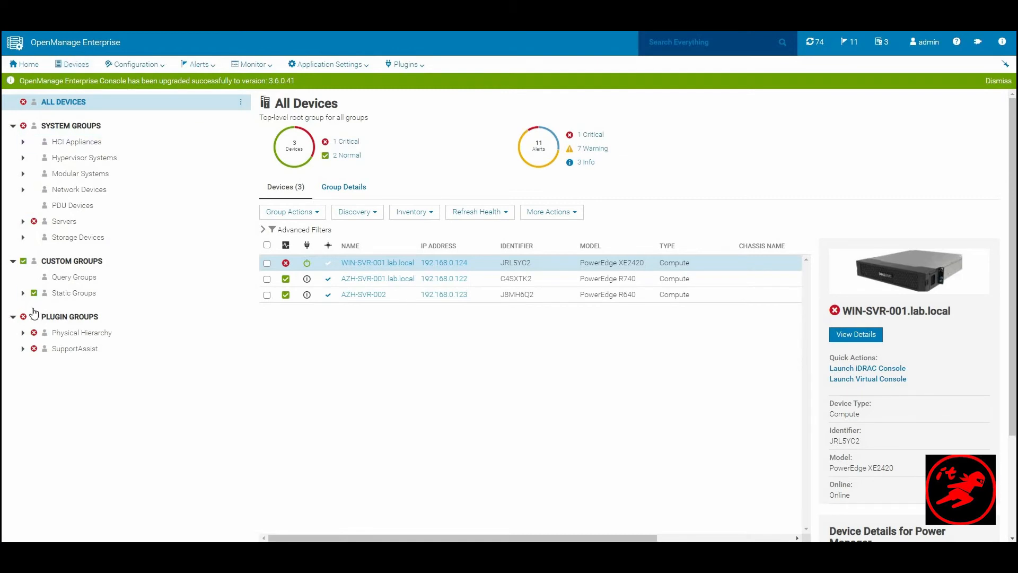
pyautogui.click(23, 292)
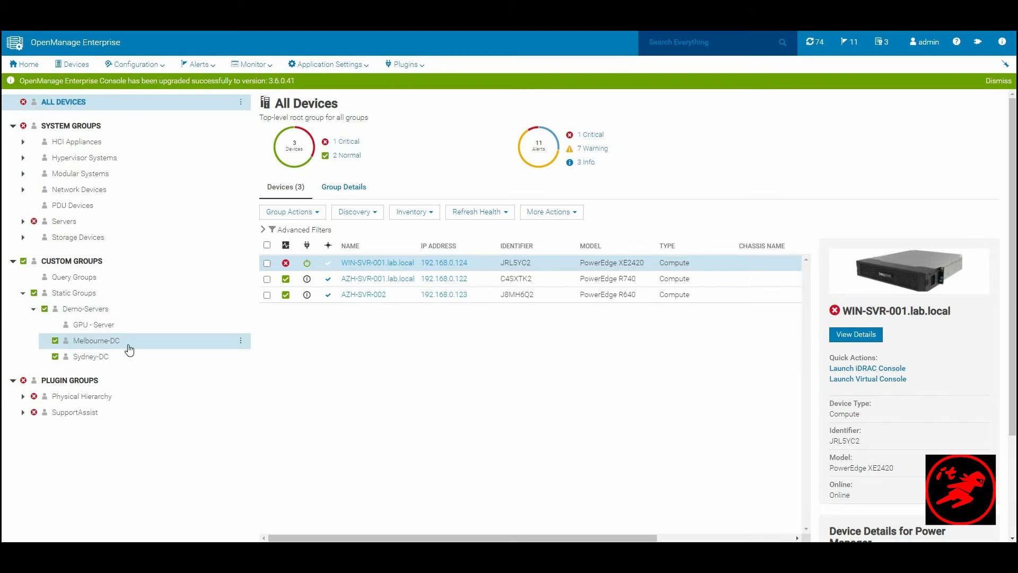
pyautogui.click(96, 341)
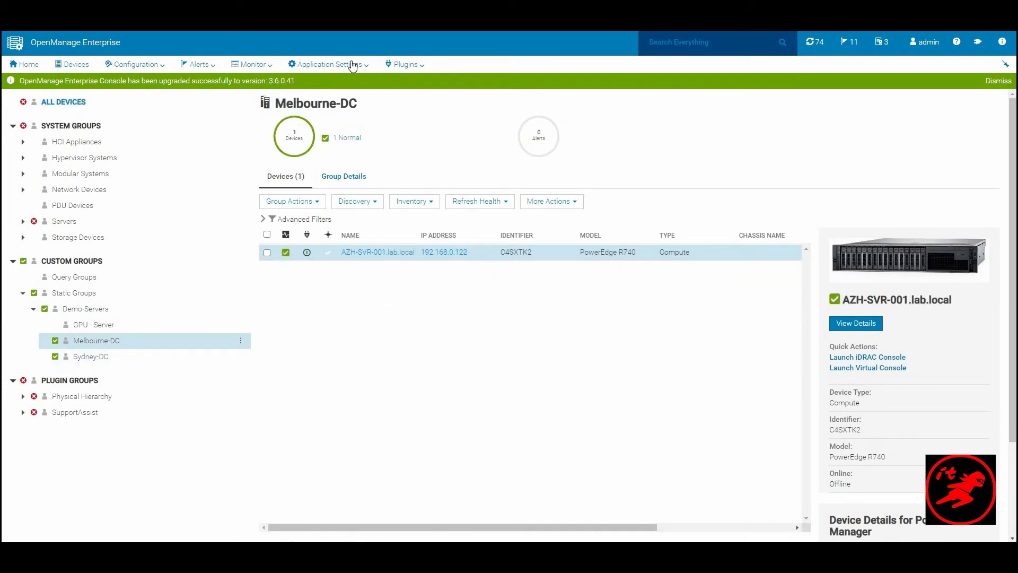
# Bring up the Application Settings Users list showing only admin.
pyautogui.click(328, 64)
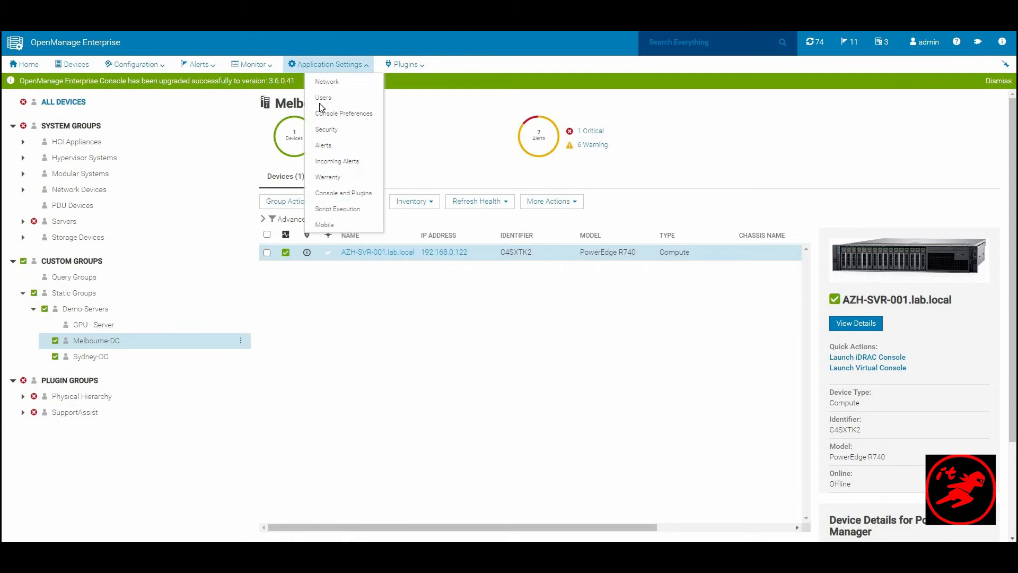
pyautogui.click(323, 97)
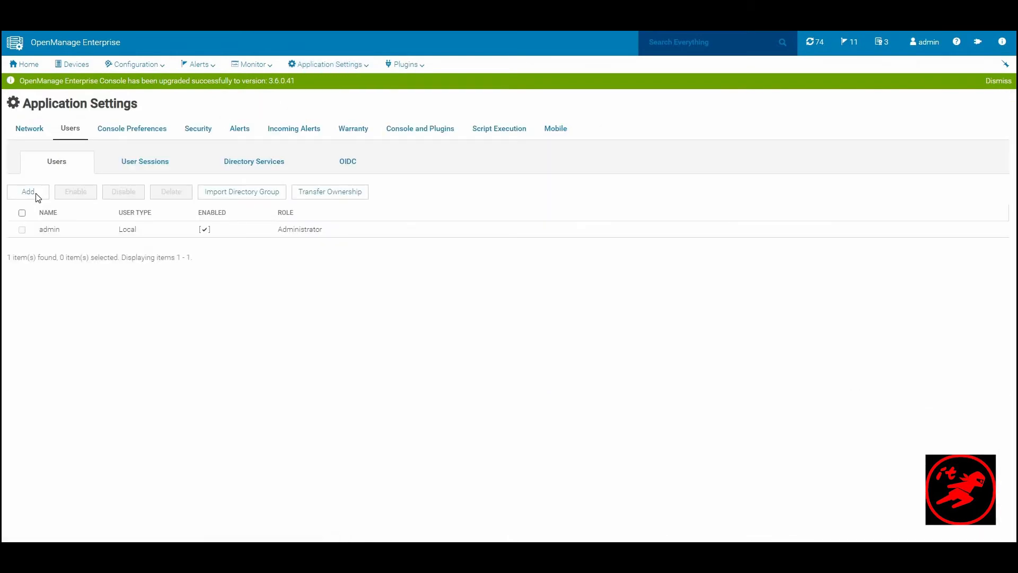
# Begin a Device Manager user scoped to the Melbourne-DC group under Static Groups > Demo-Servers.
pyautogui.click(27, 192)
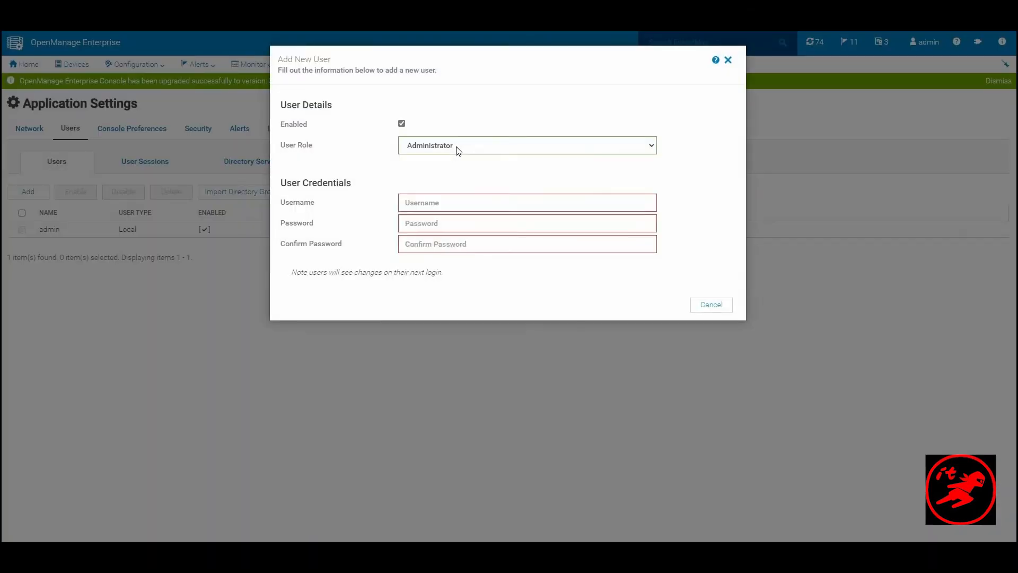
pyautogui.click(528, 145)
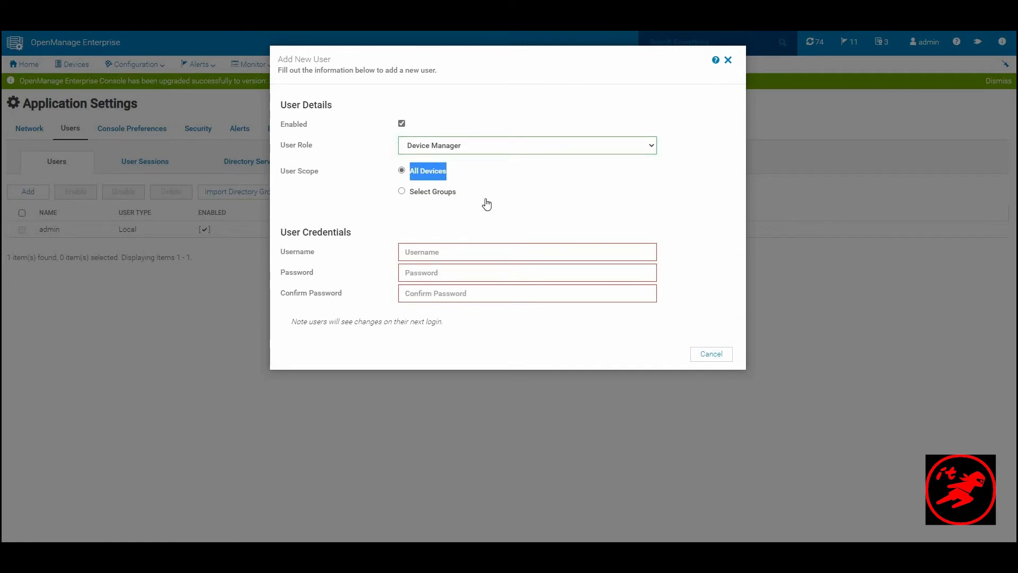
pyautogui.click(402, 191)
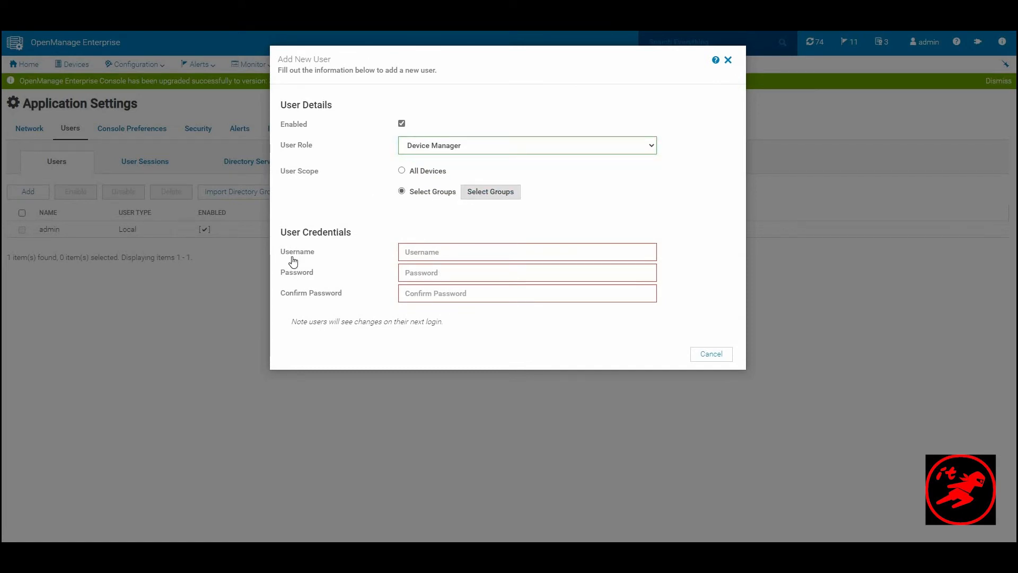
pyautogui.click(490, 191)
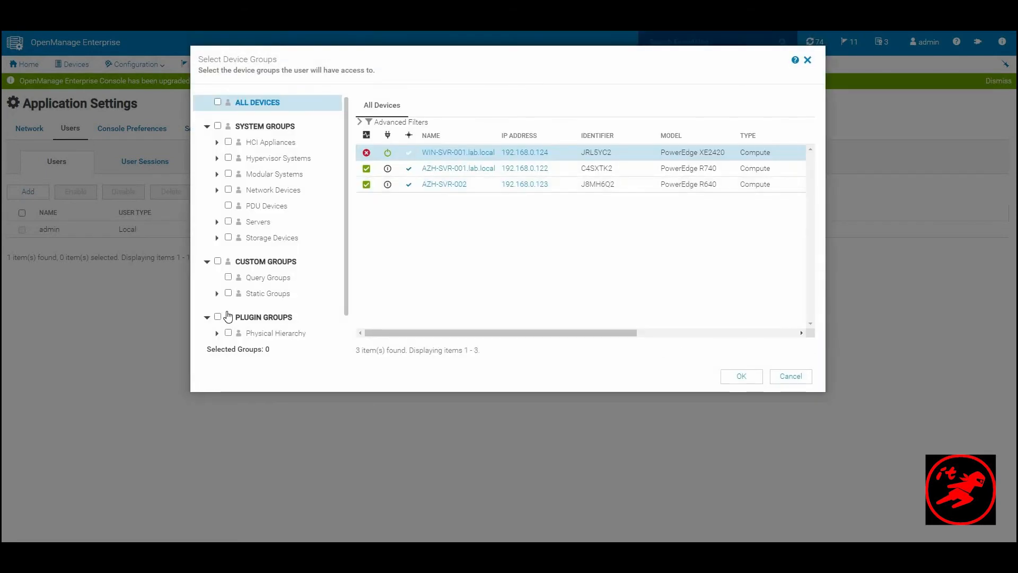
pyautogui.click(217, 294)
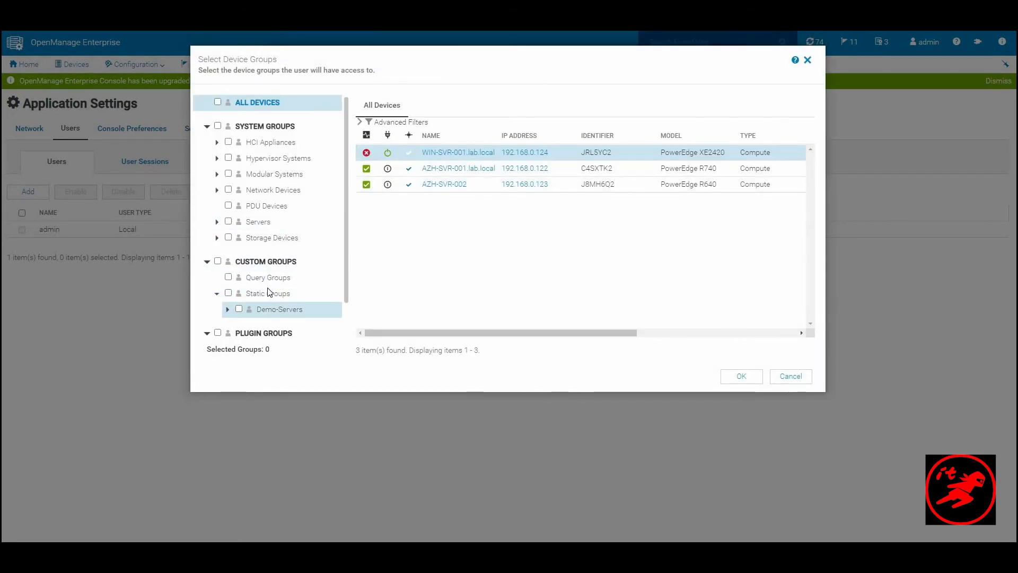
pyautogui.click(227, 309)
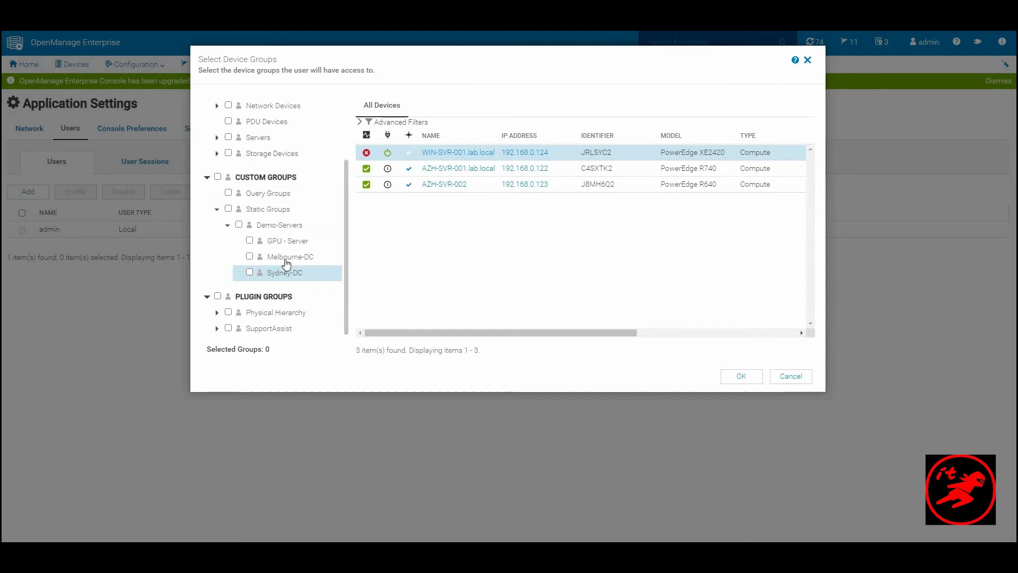
pyautogui.click(249, 256)
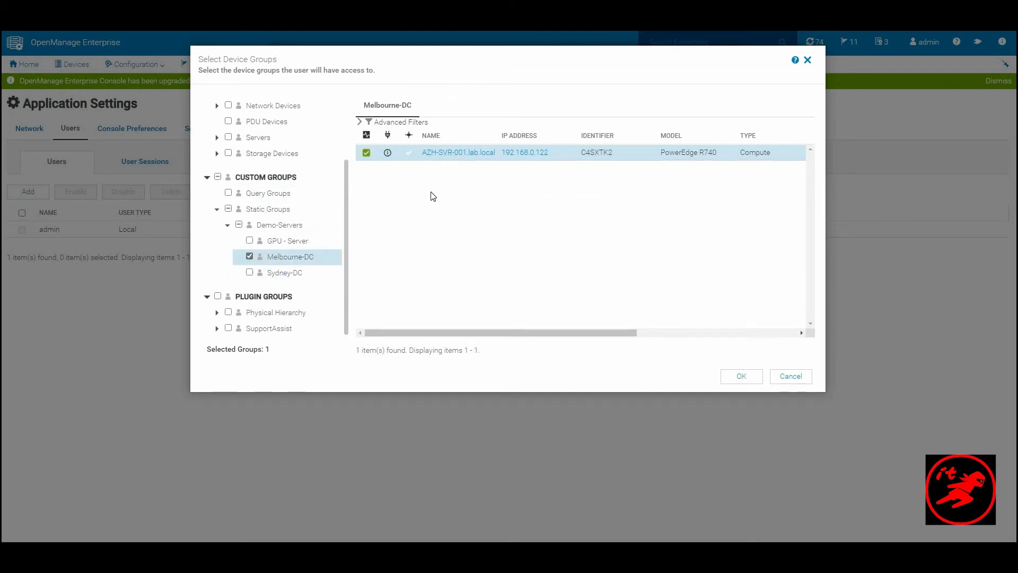
pyautogui.click(741, 376)
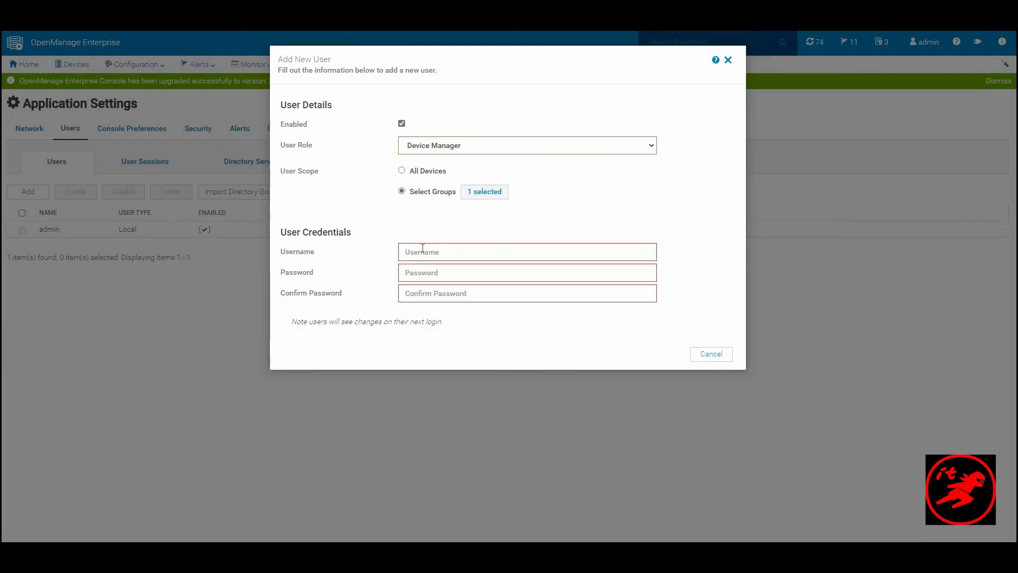
# Name the user admin1, set its password and finish creating it.
pyautogui.write('admin1')
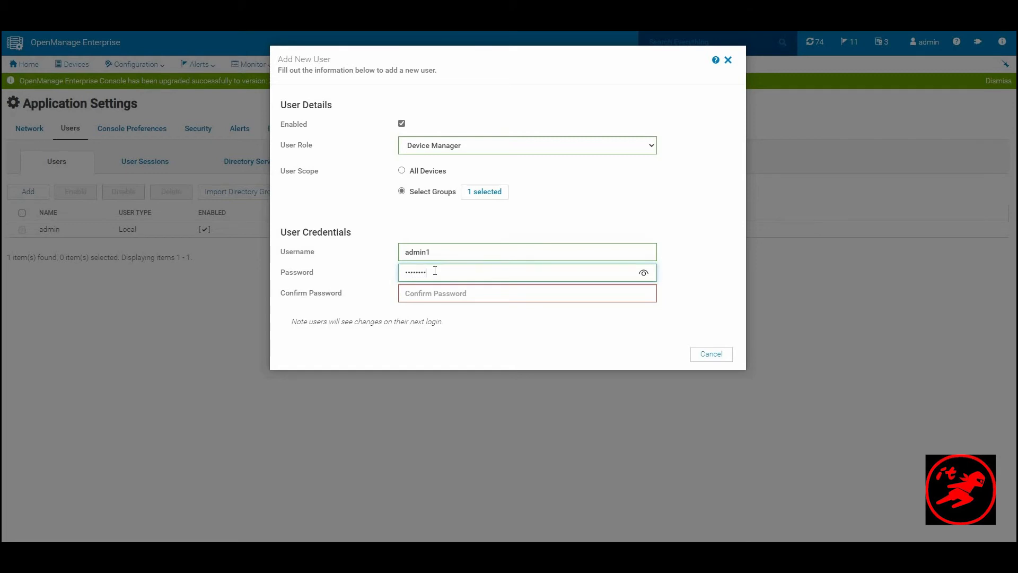
pyautogui.write('••')
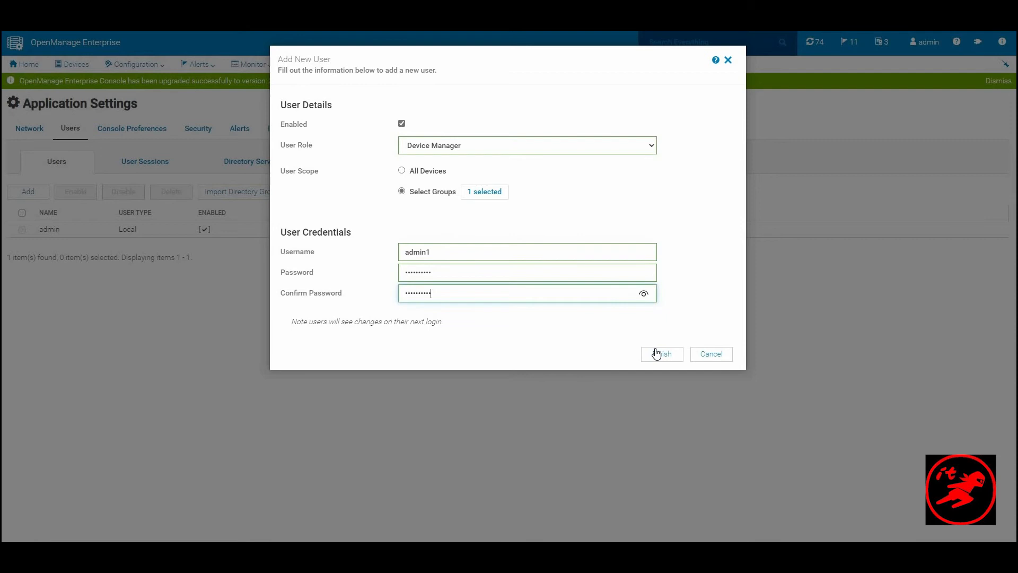
pyautogui.moveTo(29, 126)
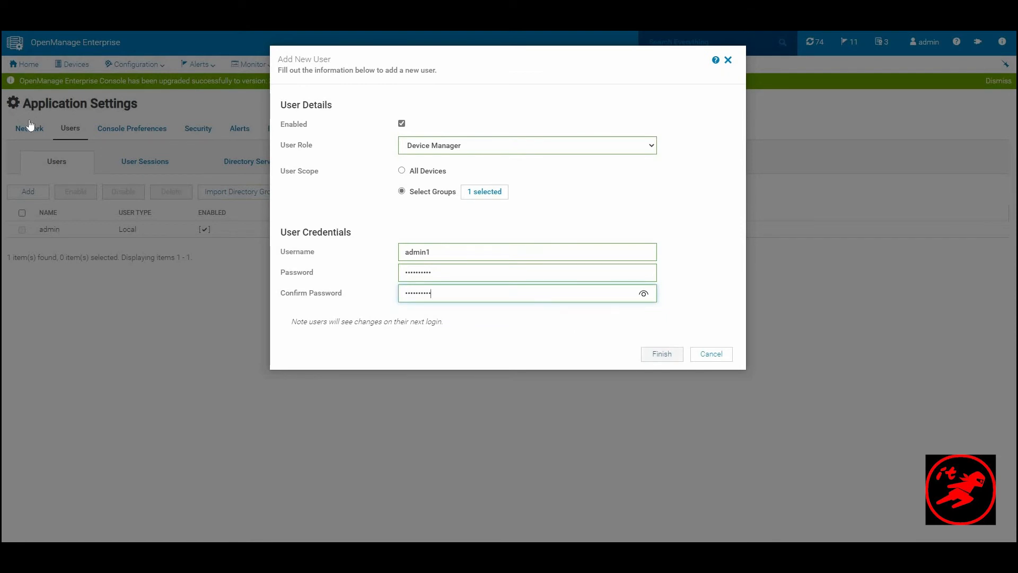
pyautogui.click(661, 354)
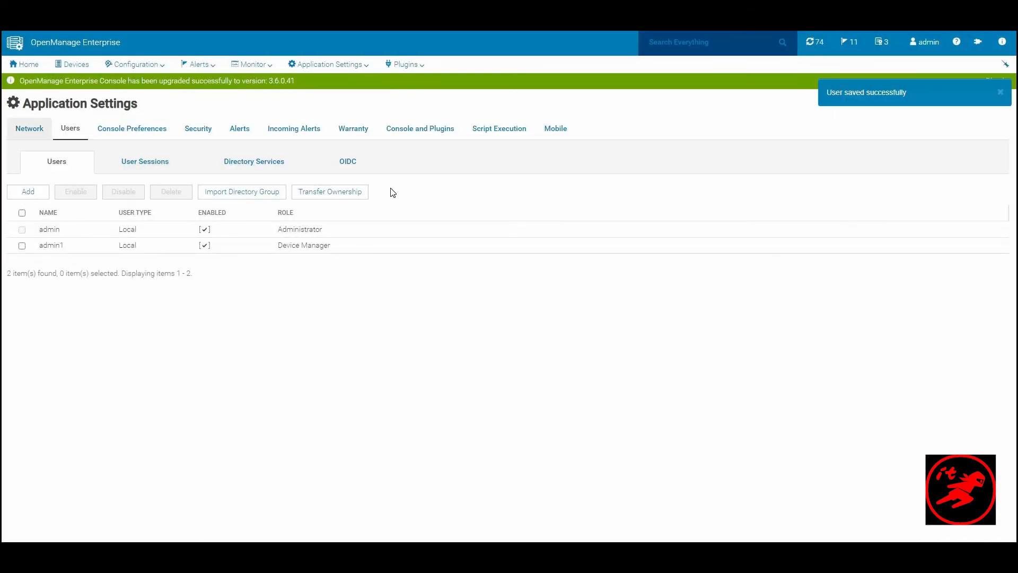
# Create Device Manager user admin2 scoped to the Sydney-DC group.
pyautogui.click(28, 192)
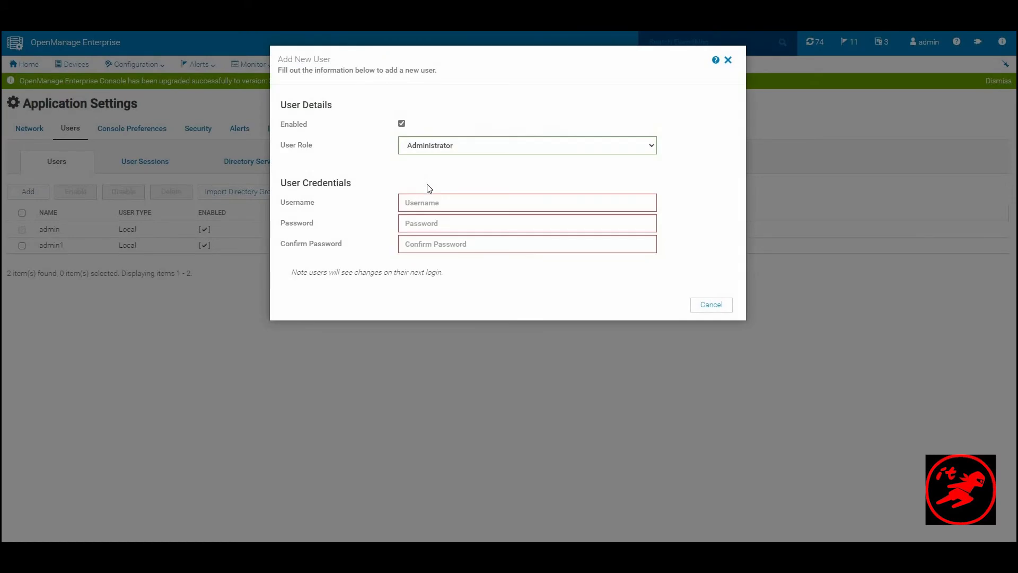
pyautogui.click(527, 145)
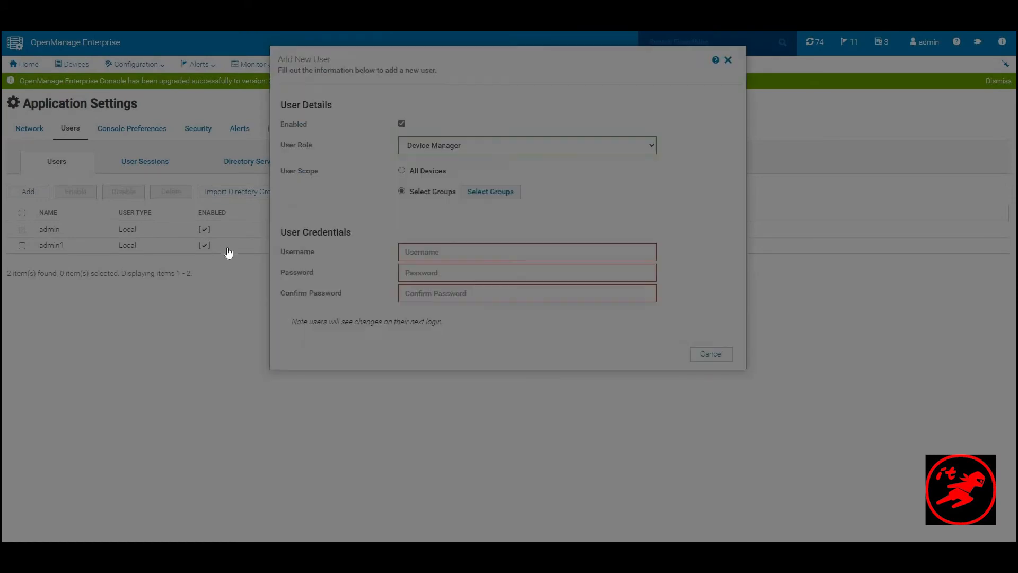
pyautogui.click(490, 192)
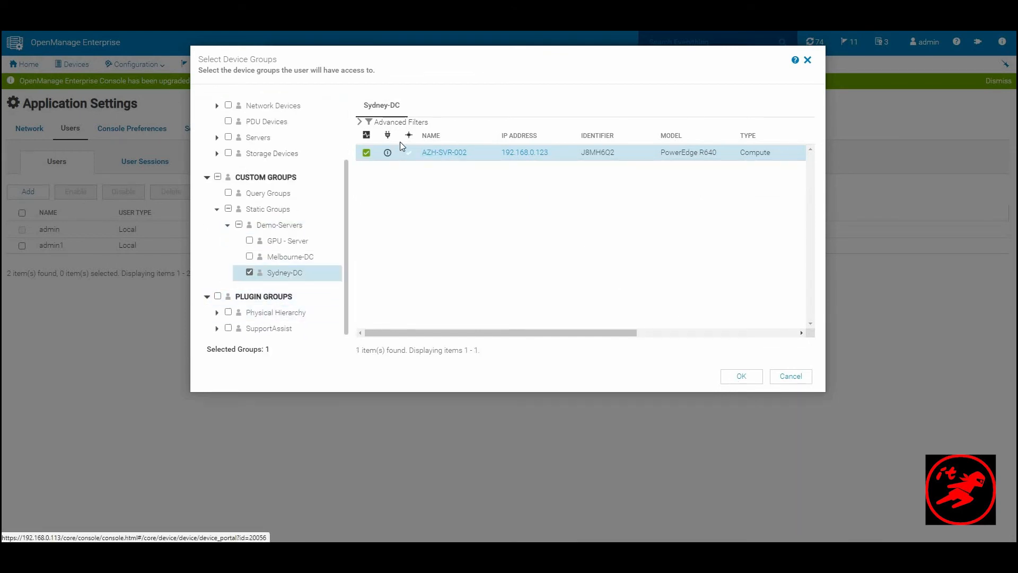
pyautogui.click(742, 376)
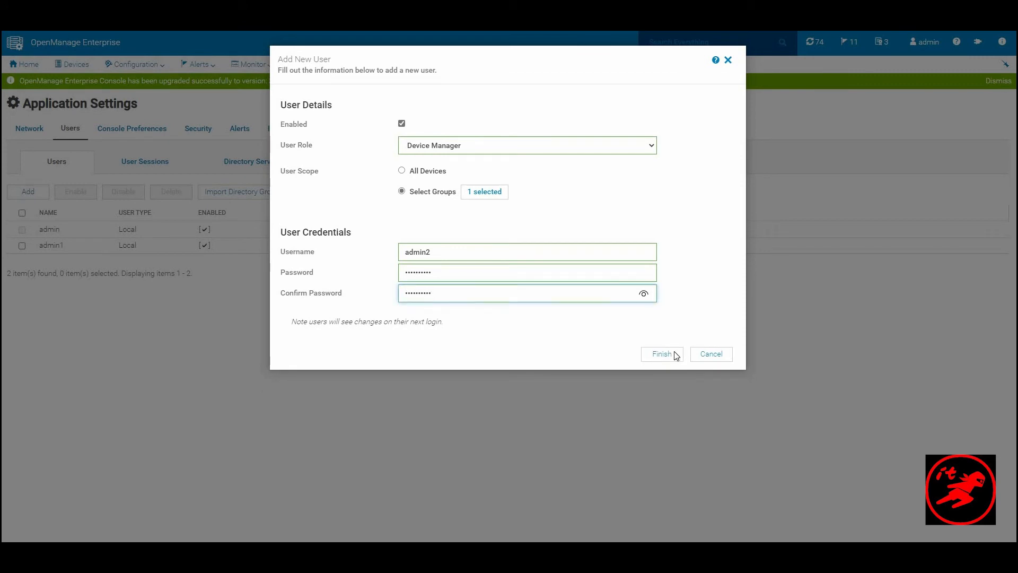
pyautogui.click(662, 354)
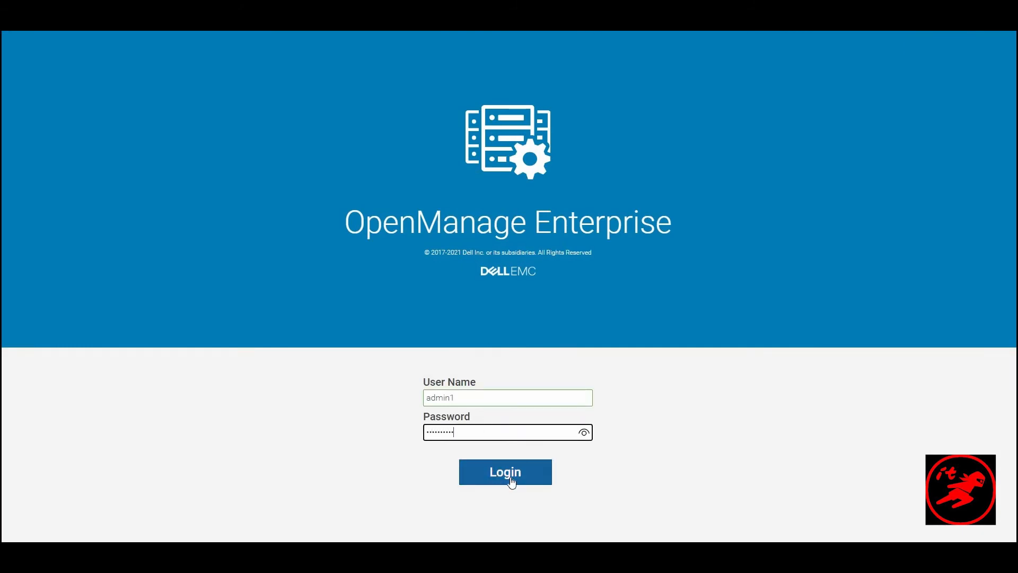
# Sign in as admin1 and view Devices, showing only the Melbourne-DC group and its server.
pyautogui.click(505, 472)
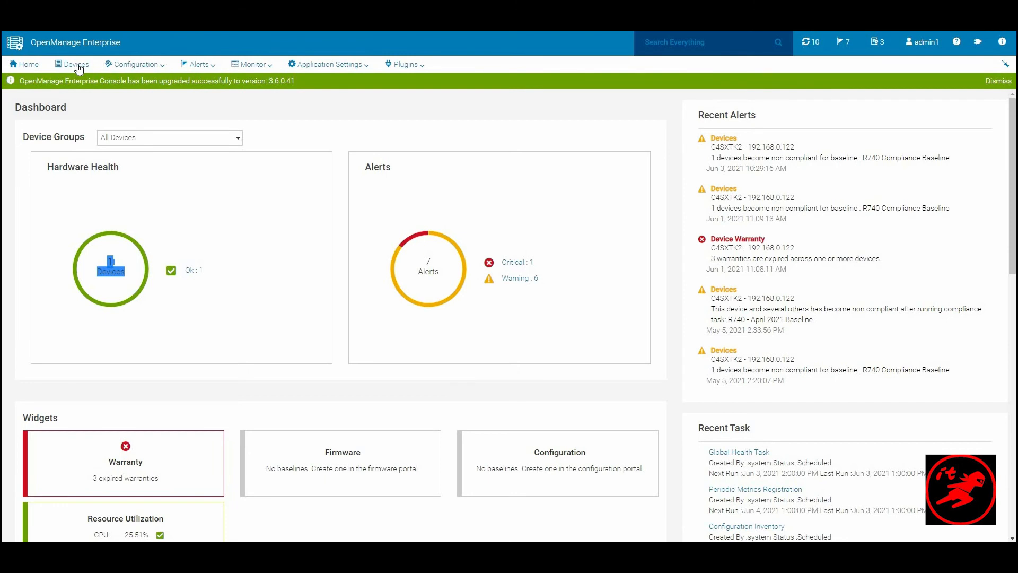
pyautogui.click(72, 63)
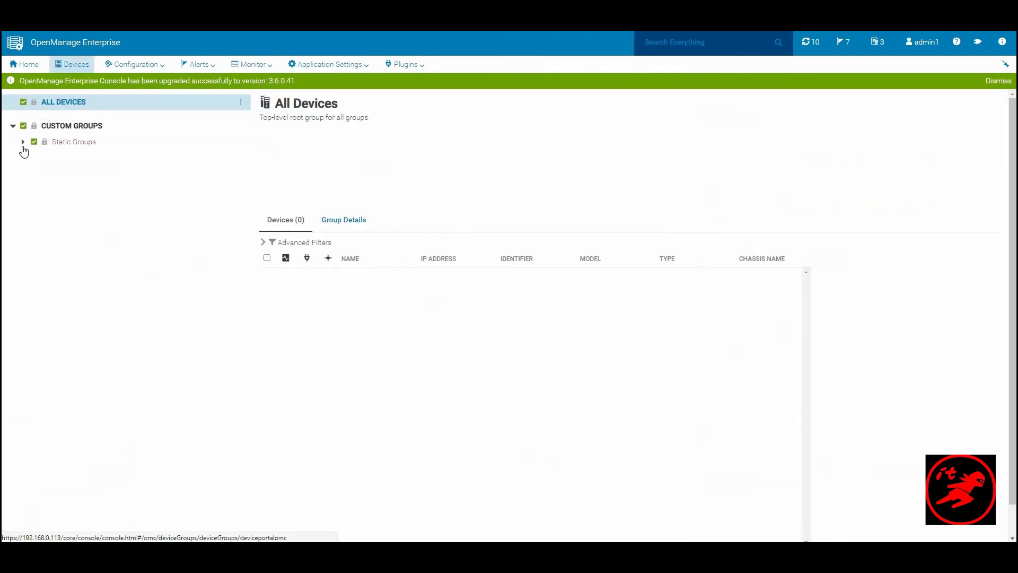
pyautogui.click(23, 142)
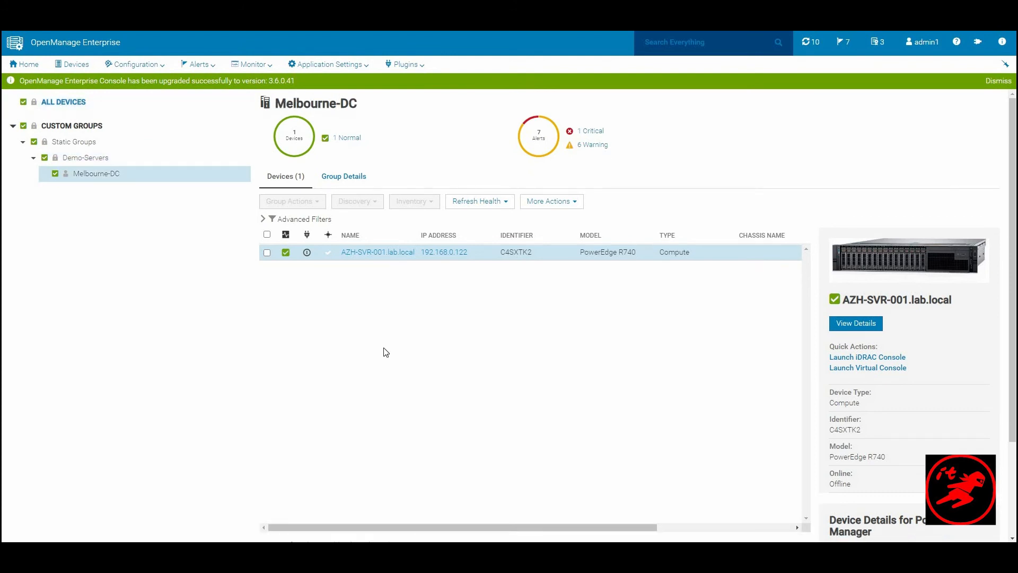
pyautogui.moveTo(823, 153)
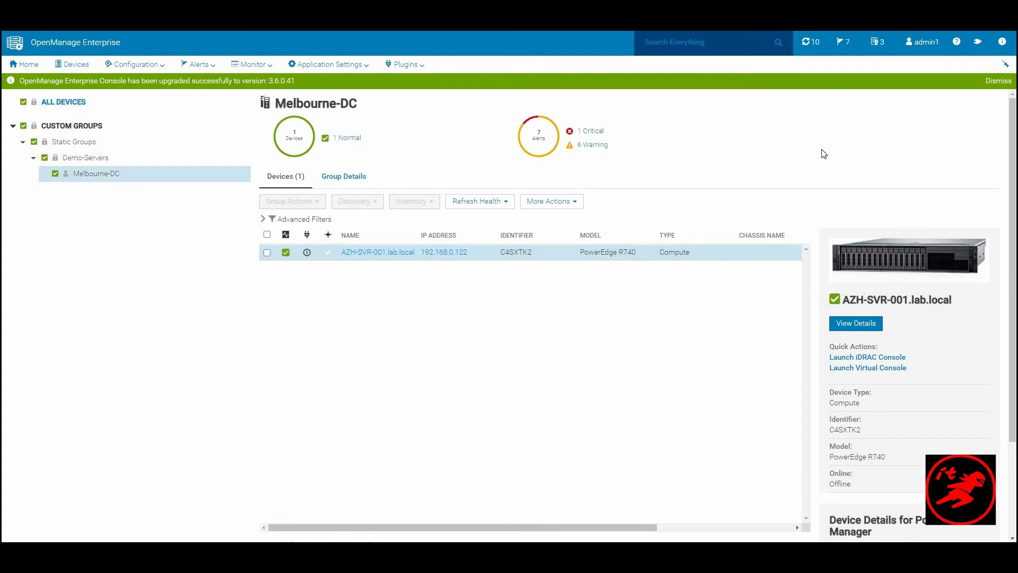
pyautogui.moveTo(920, 78)
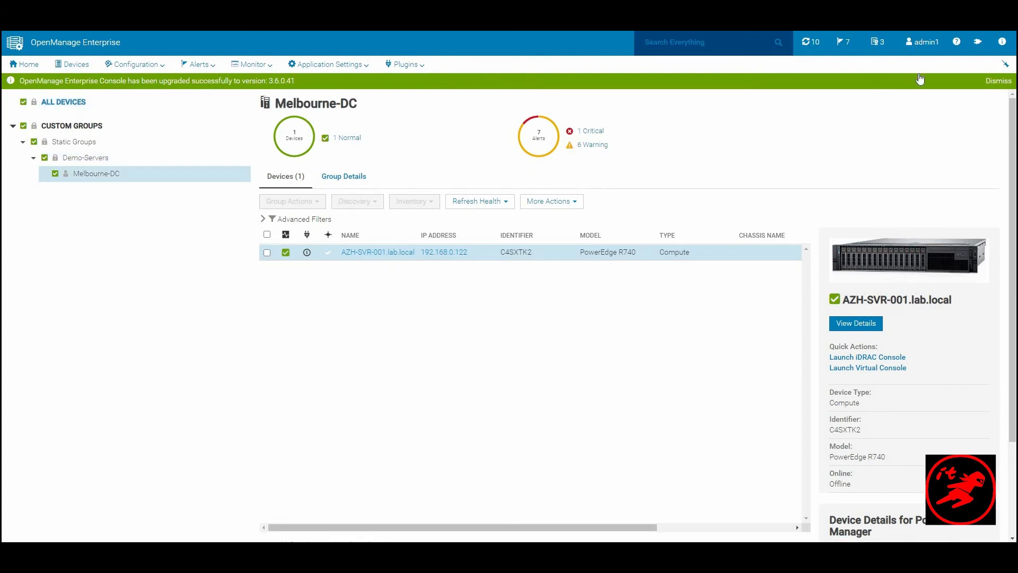
# Log out of the admin1 account back to the login page.
pyautogui.click(922, 41)
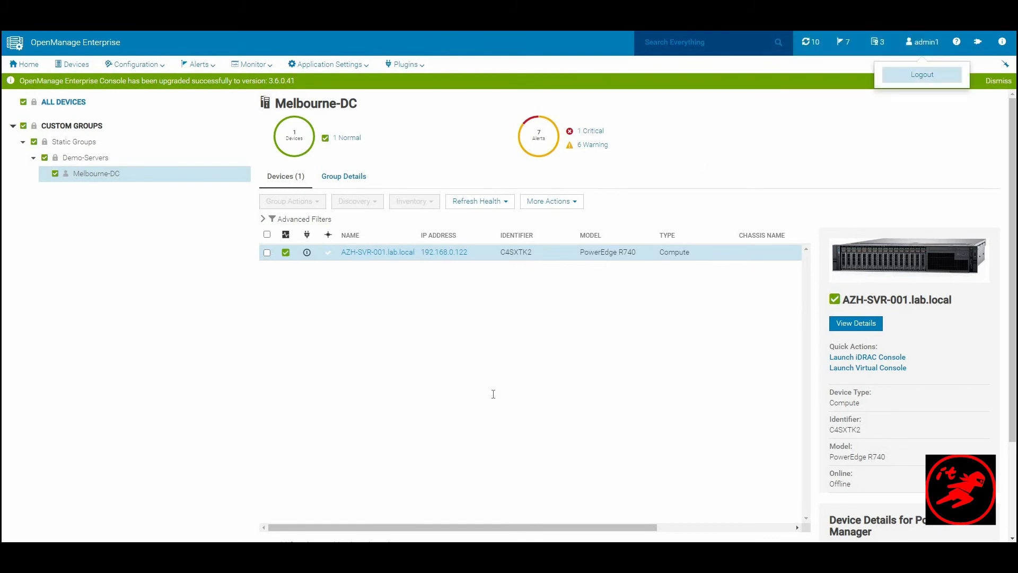
pyautogui.click(922, 74)
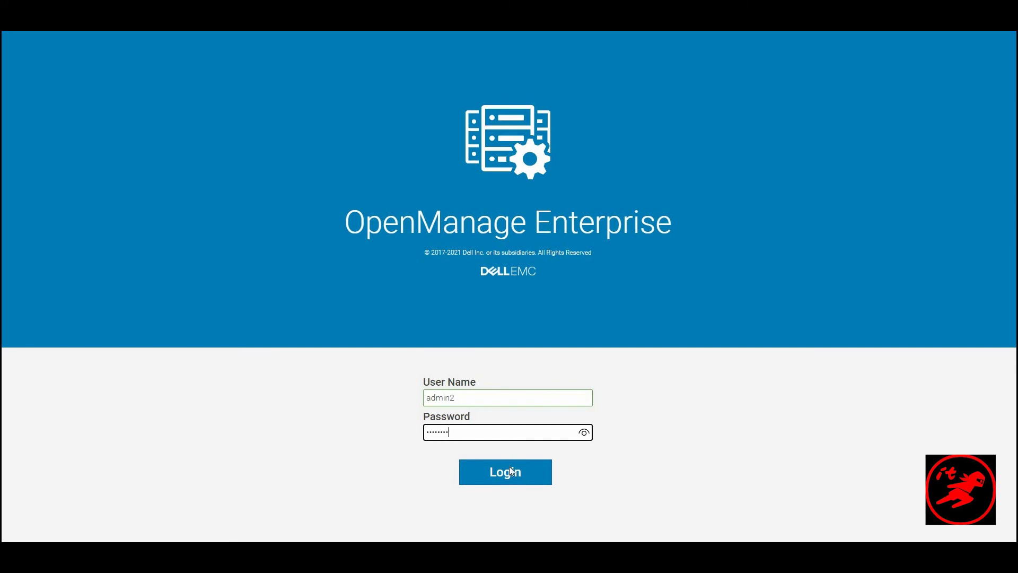
# Sign in as admin2, view only the Sydney-DC server in Devices, and check the Device Manager role.
pyautogui.click(505, 471)
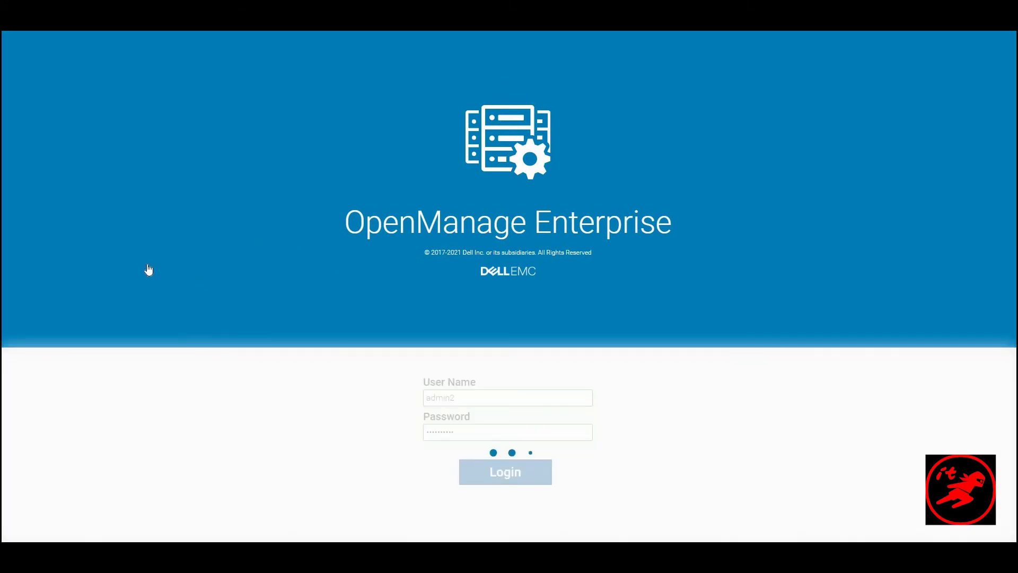
pyautogui.click(505, 471)
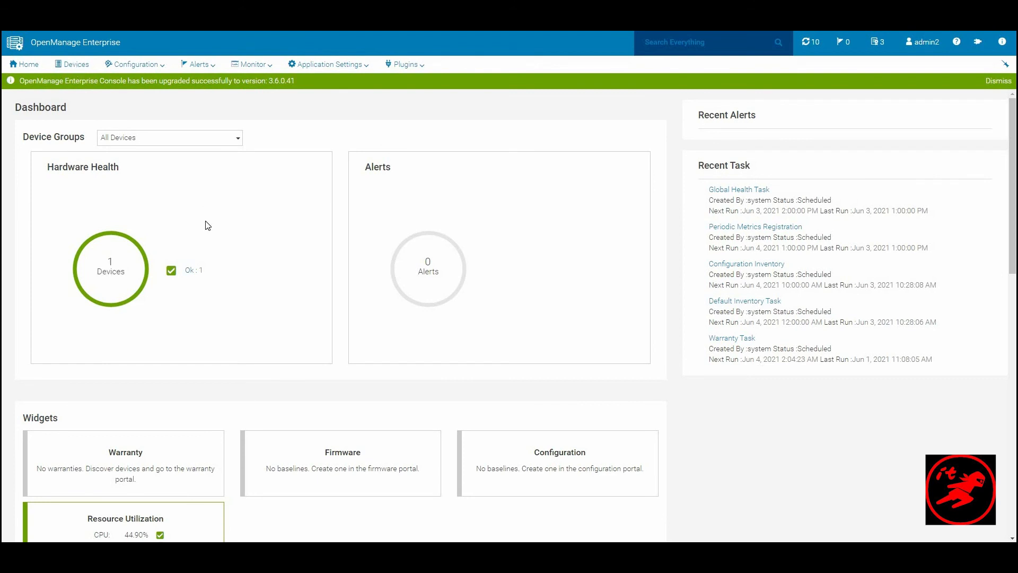
pyautogui.click(70, 63)
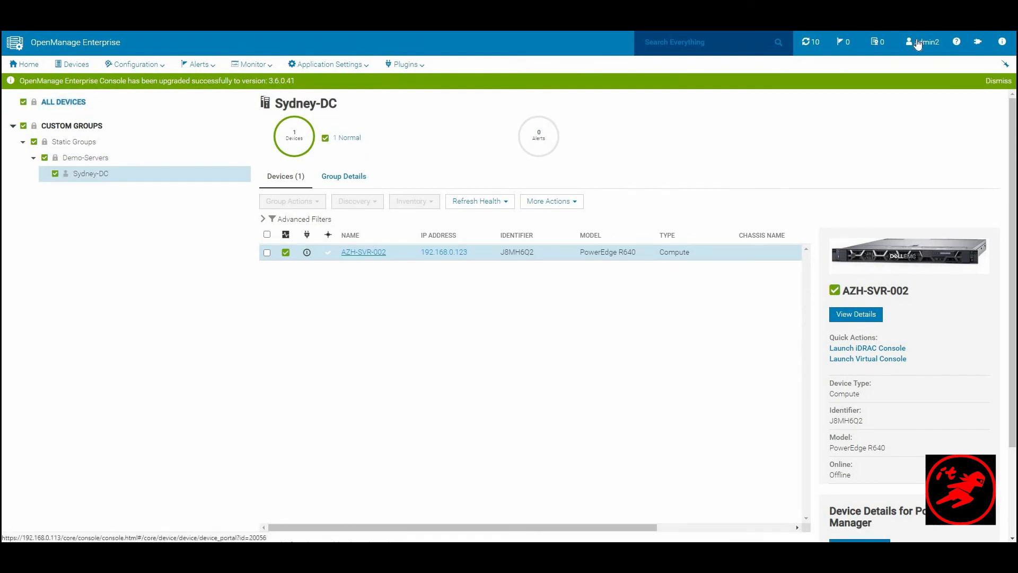
pyautogui.click(922, 41)
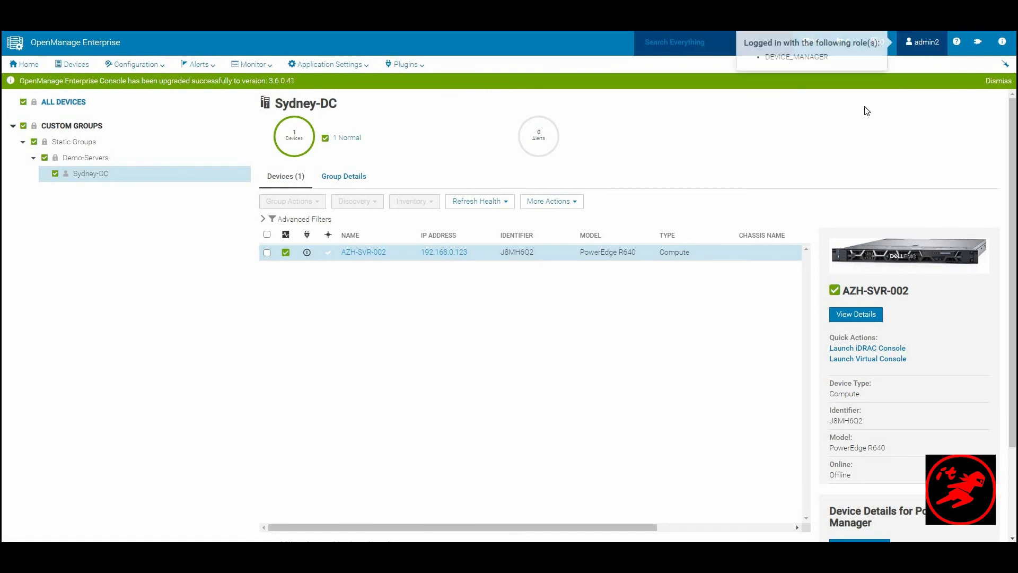